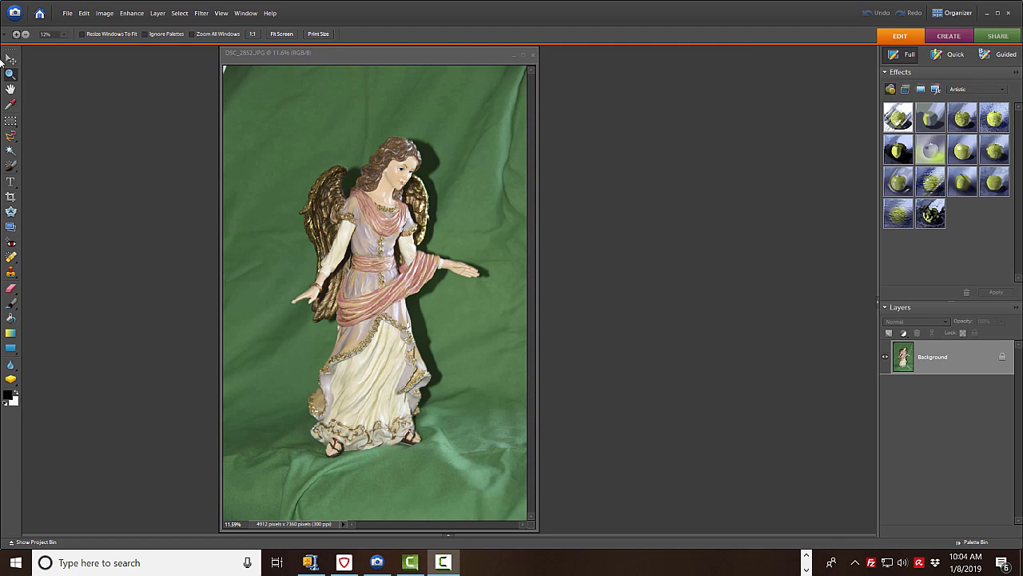
pyautogui.moveTo(486, 55)
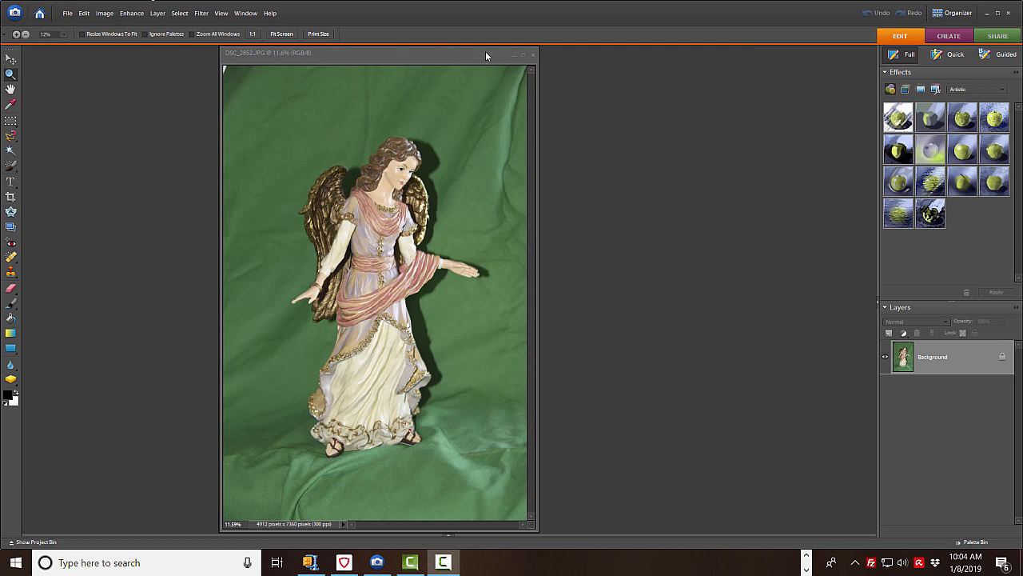
pyautogui.moveTo(472, 64)
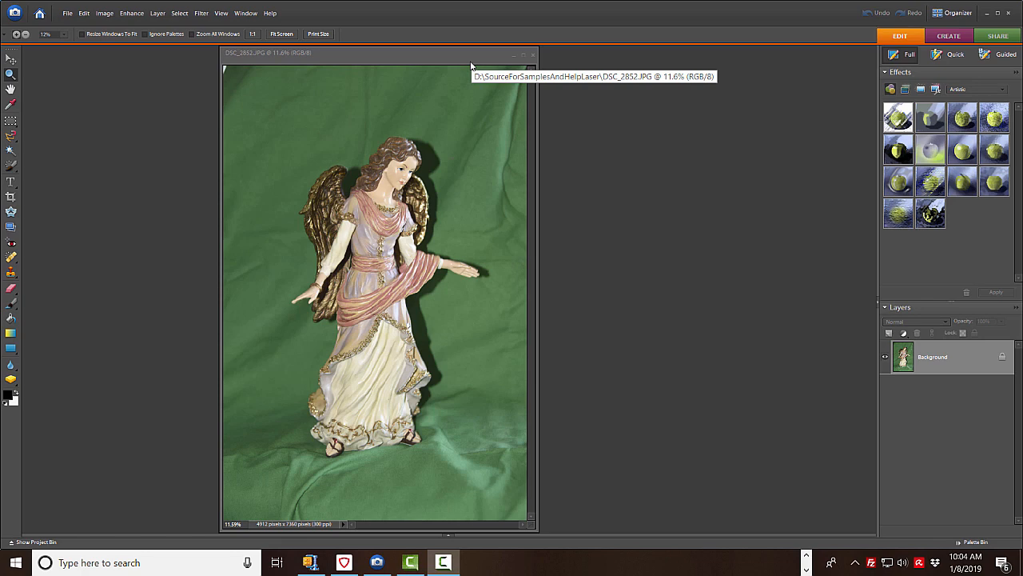
pyautogui.moveTo(324, 92)
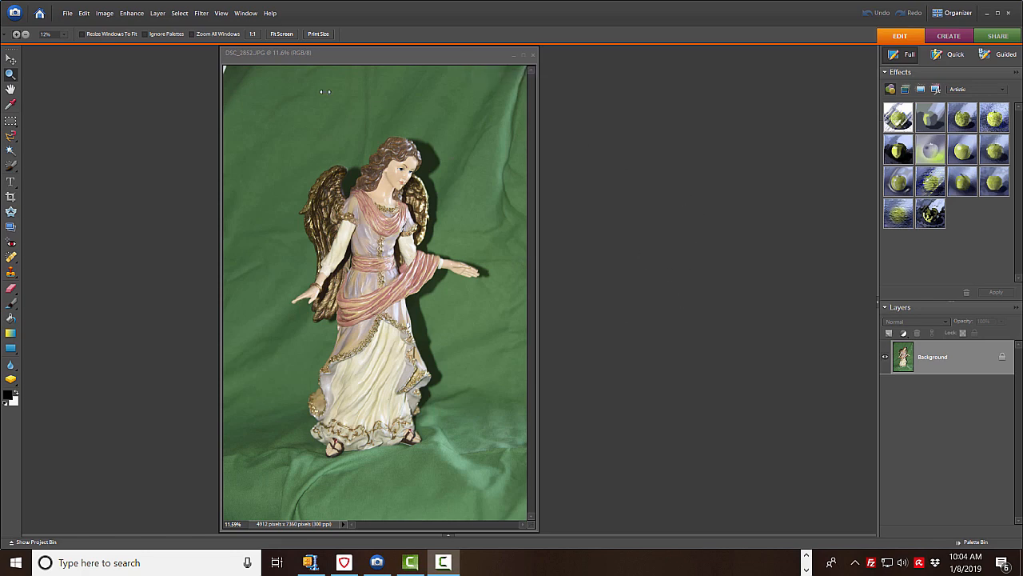
pyautogui.moveTo(208, 32)
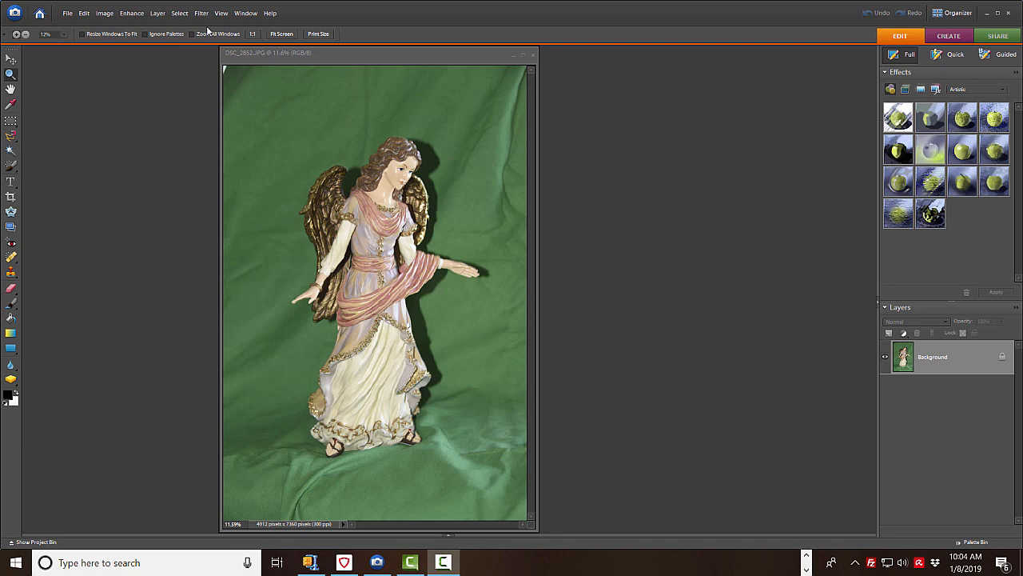
pyautogui.moveTo(160, 43)
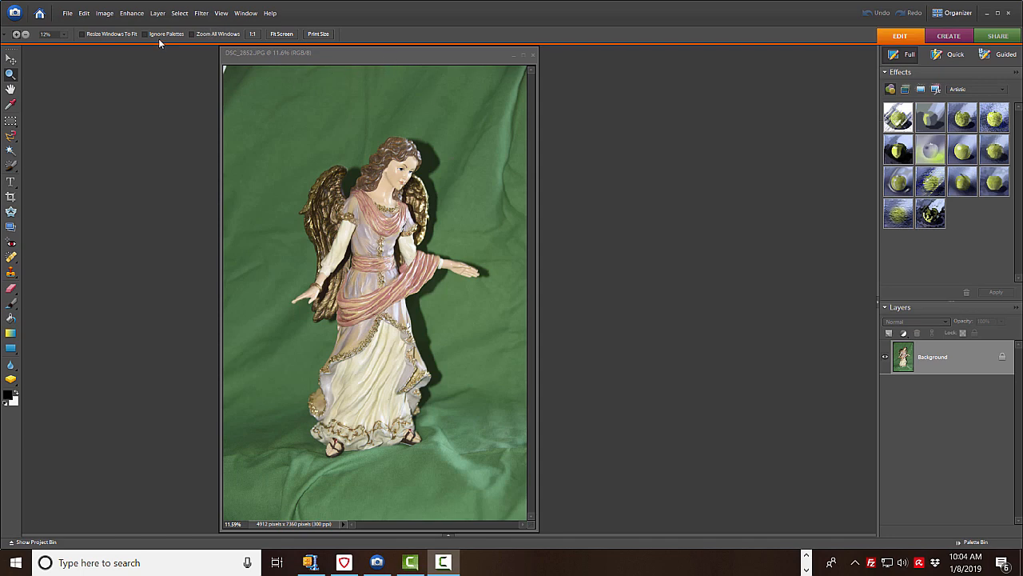
# Duplicate the angel photo's Background layer, keeping the name 'Background copy'
pyautogui.click(158, 13)
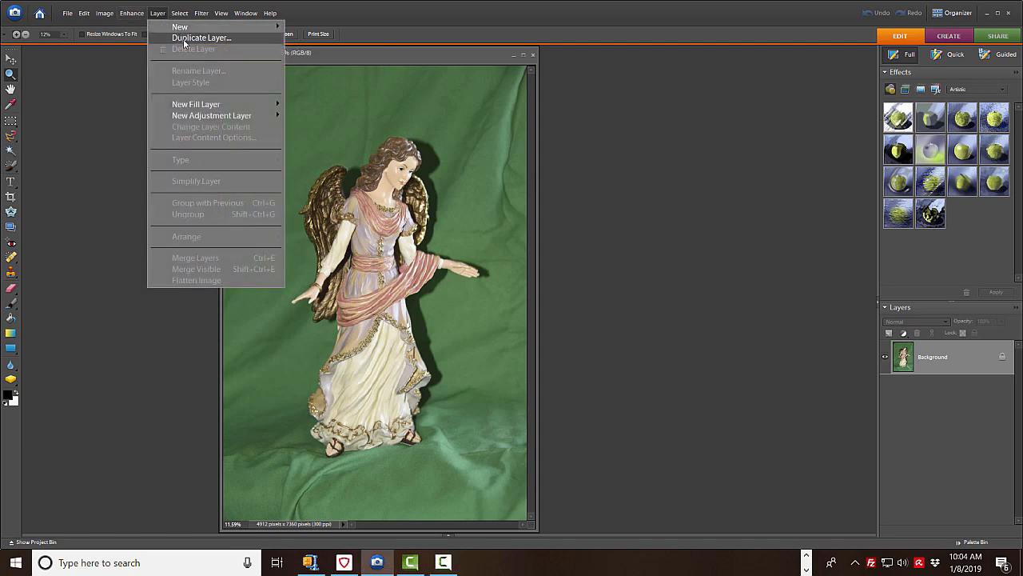
pyautogui.click(201, 38)
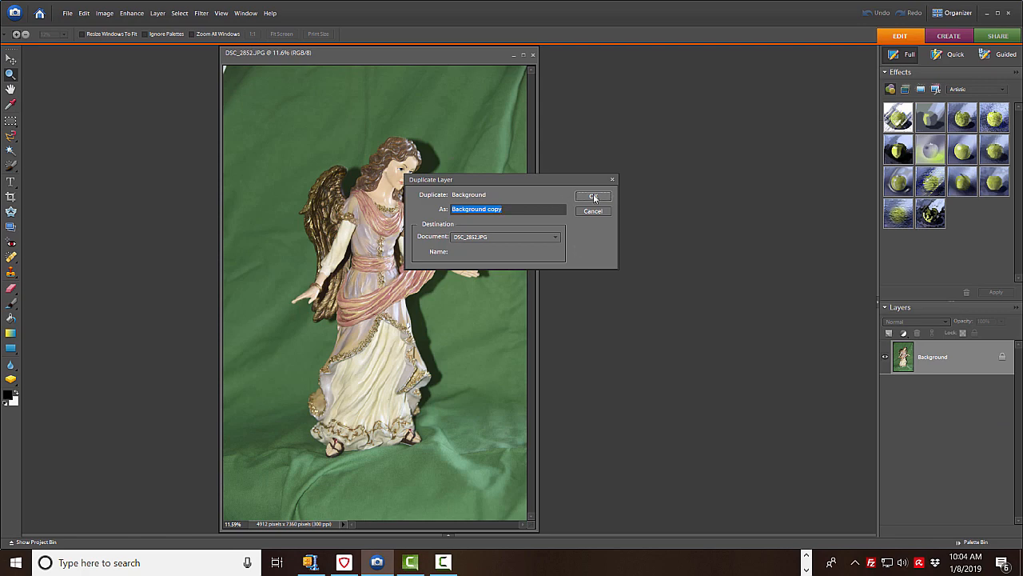
pyautogui.click(592, 197)
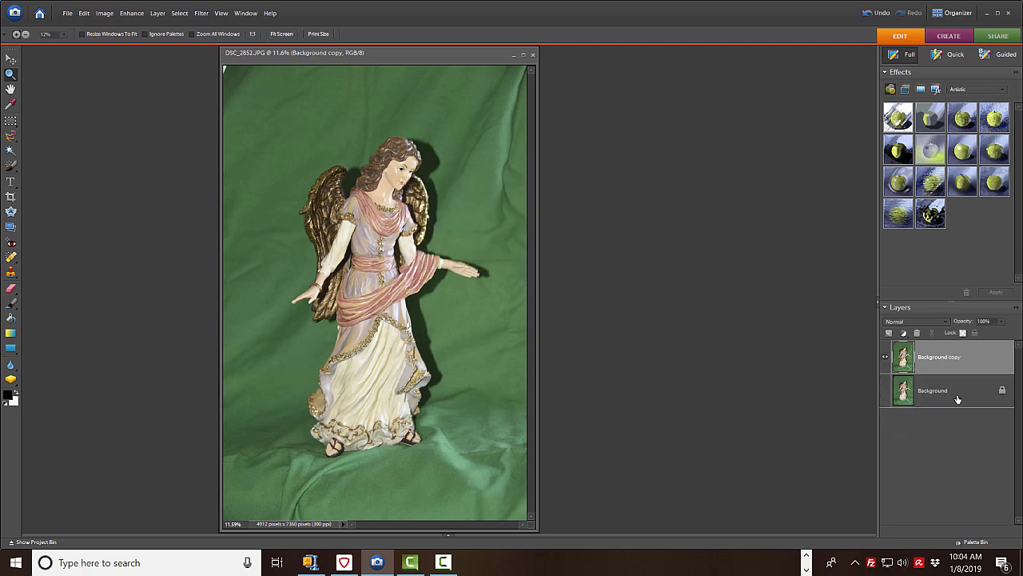
pyautogui.click(11, 104)
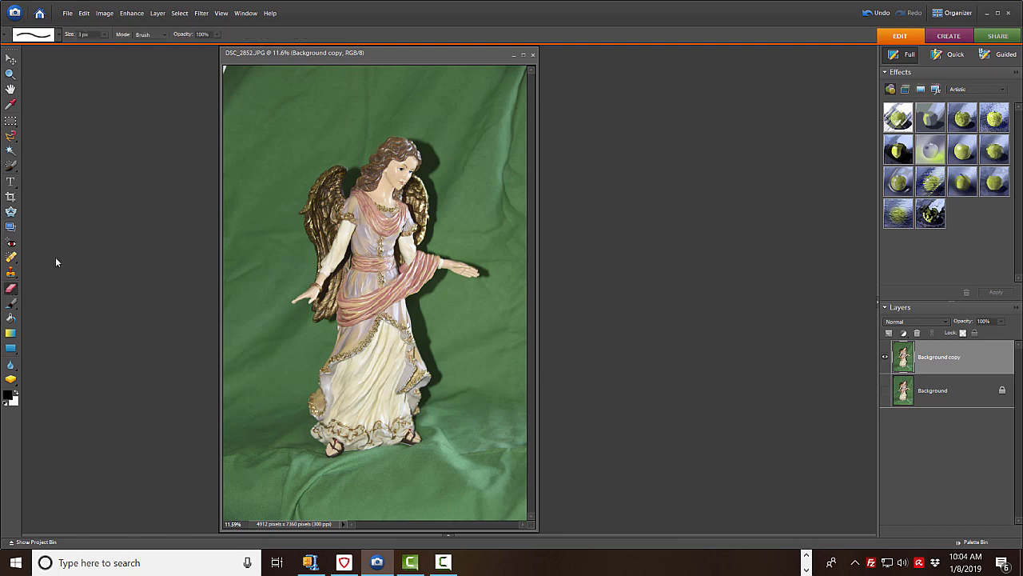
pyautogui.moveTo(104, 42)
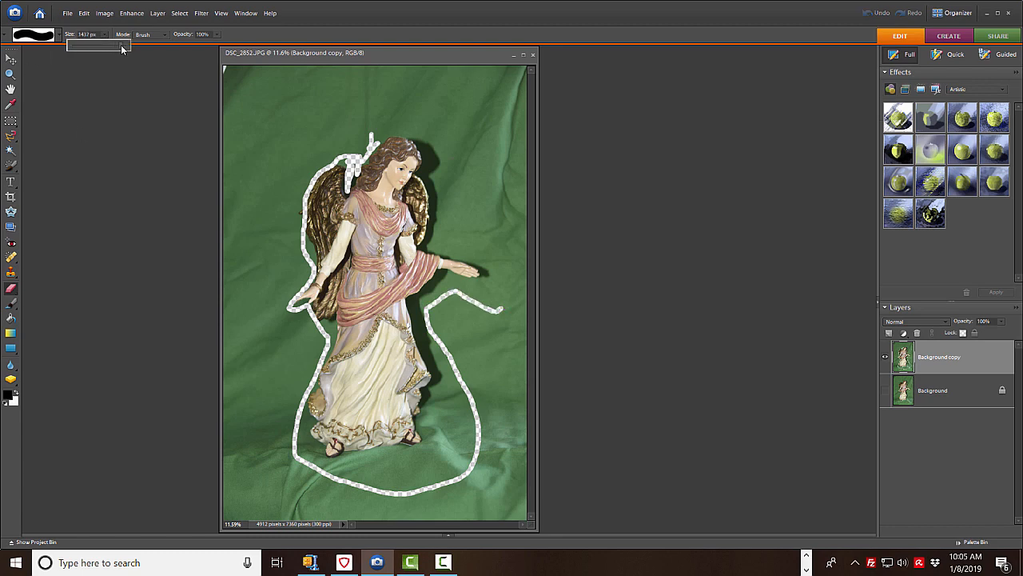
# Enlarge the eraser brush and erase the green backdrop around the angel
pyautogui.click(292, 120)
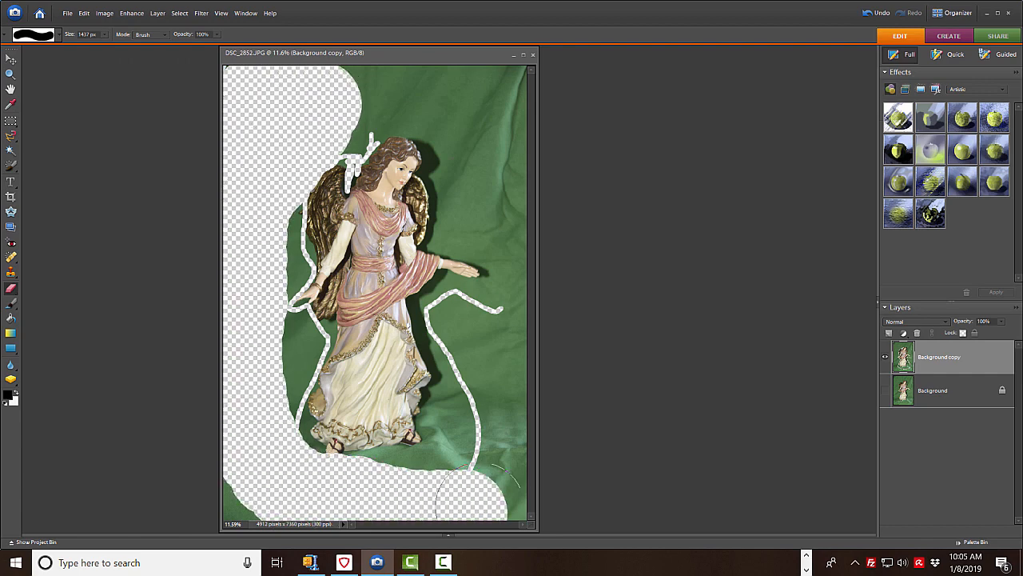
pyautogui.moveTo(489, 479); pyautogui.dragTo(489, 112)
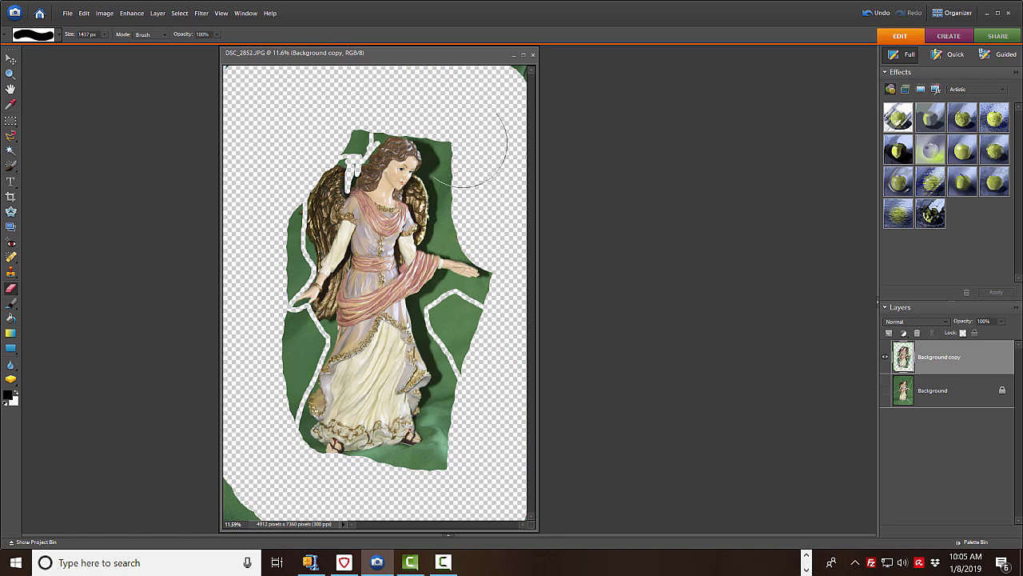
pyautogui.moveTo(192, 136)
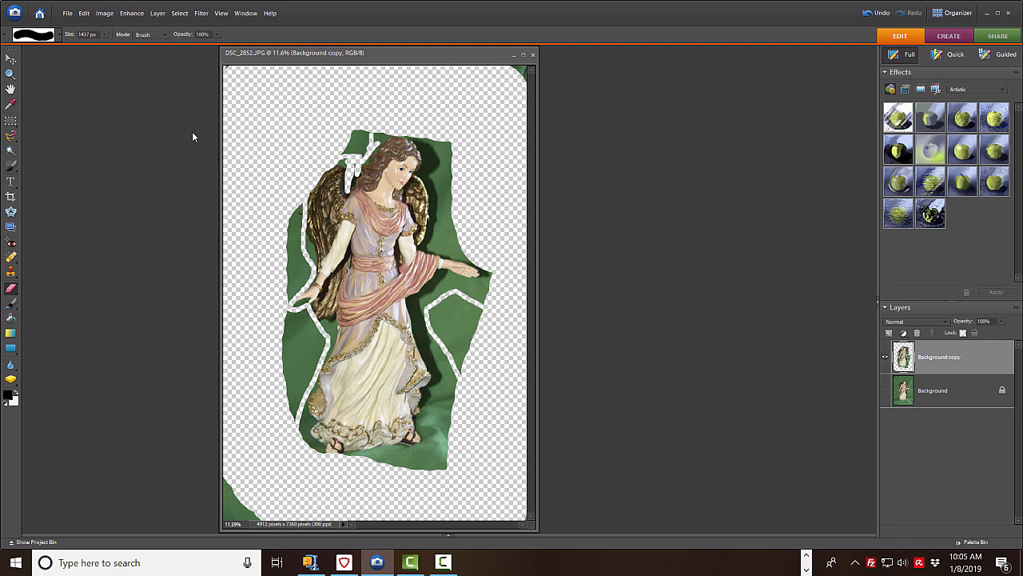
pyautogui.moveTo(279, 108)
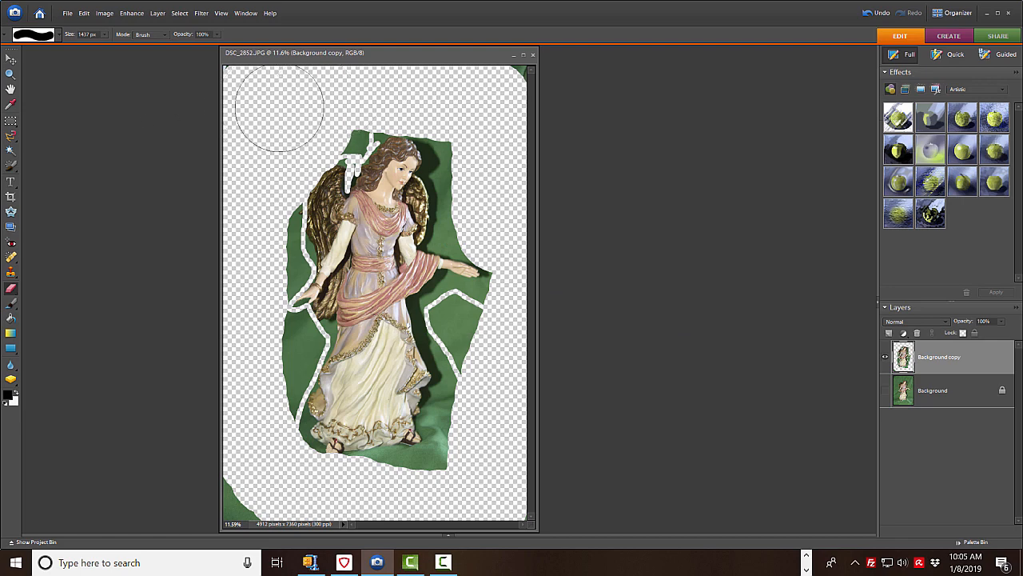
pyautogui.moveTo(252, 108)
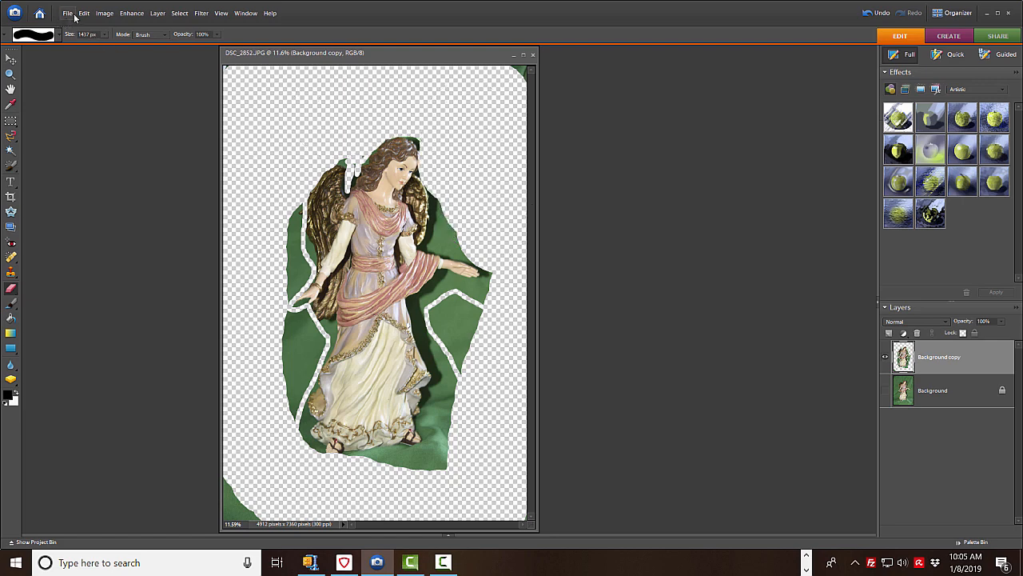
# Save the cutout as a PNG file named DSC_2852 copy.png
pyautogui.click(67, 13)
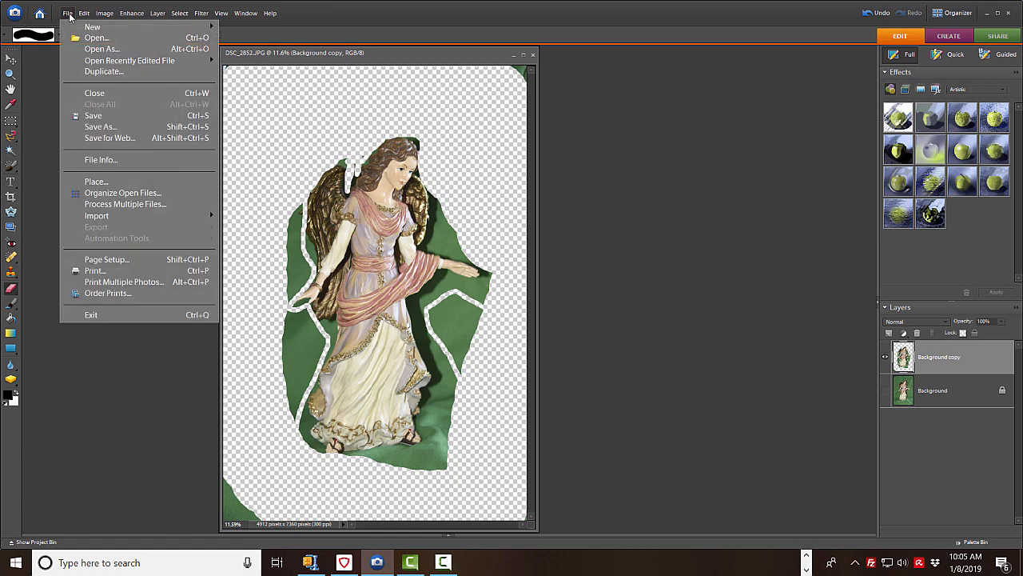
pyautogui.click(100, 127)
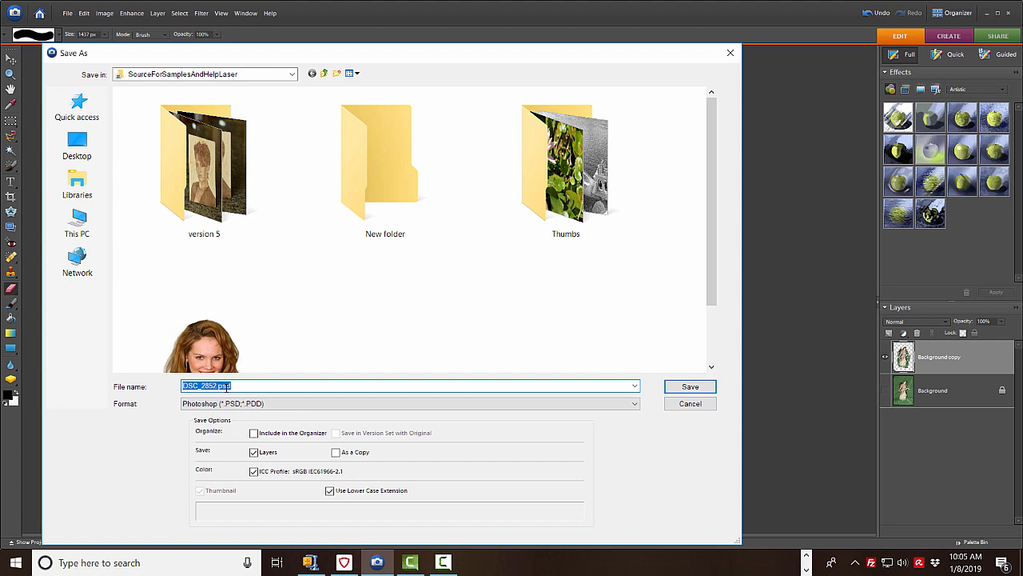
pyautogui.click(634, 403)
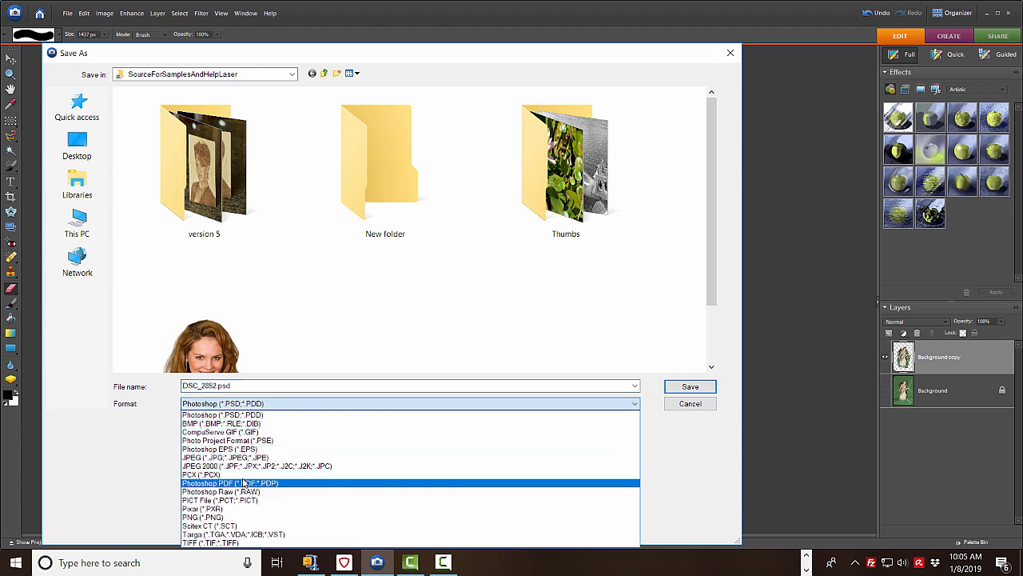
pyautogui.click(202, 516)
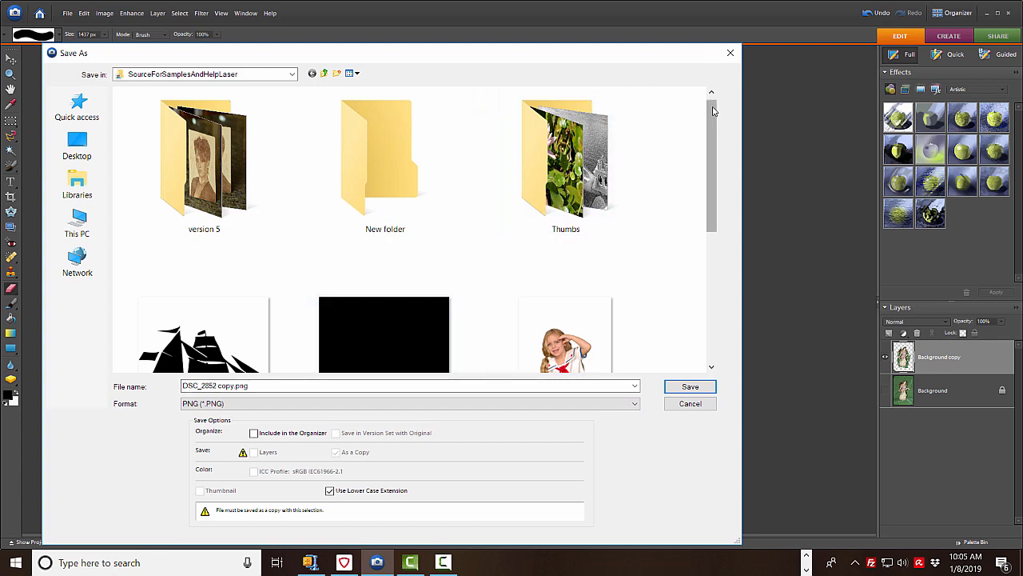
pyautogui.click(689, 403)
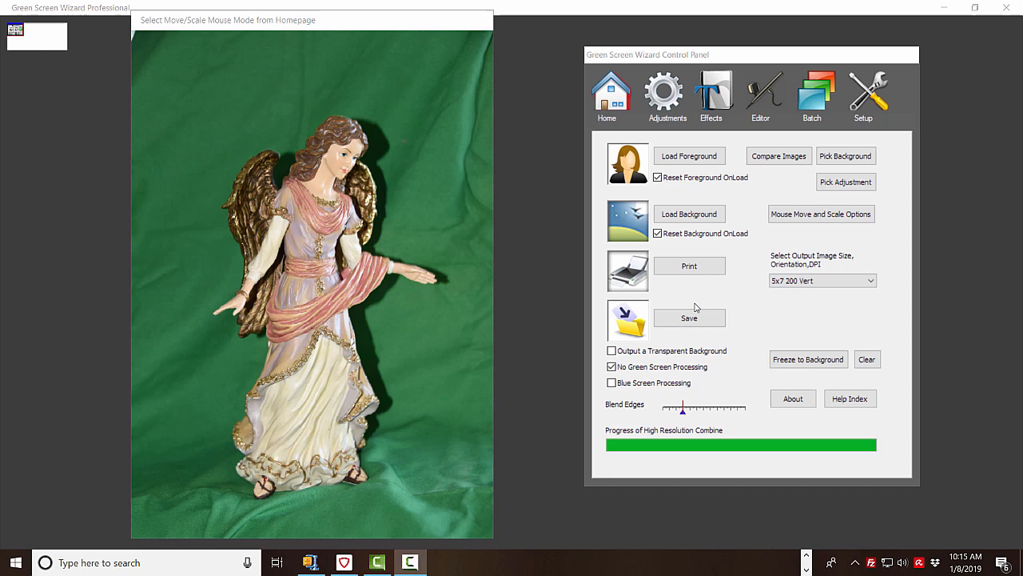
pyautogui.moveTo(689, 82)
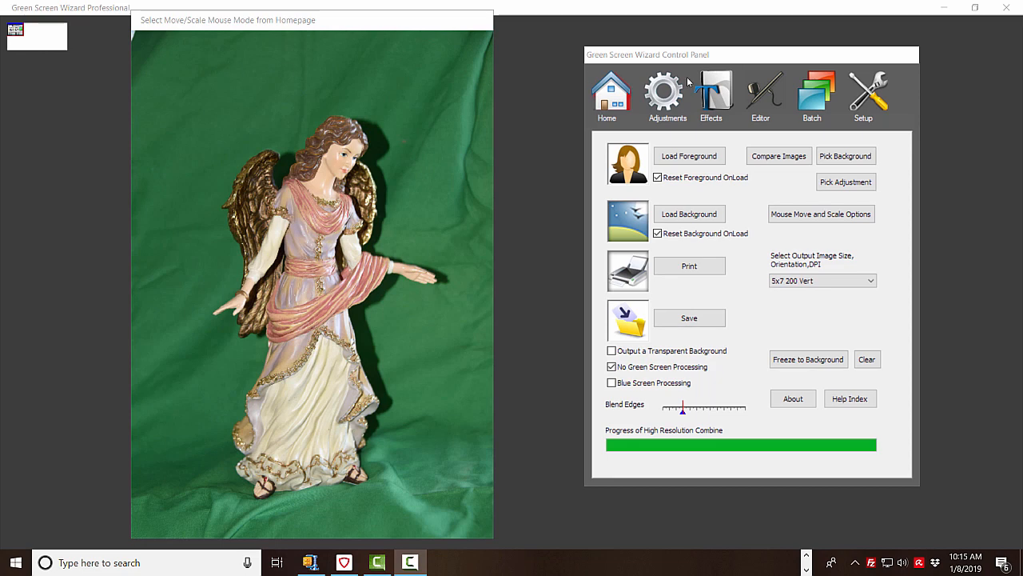
pyautogui.moveTo(680, 62)
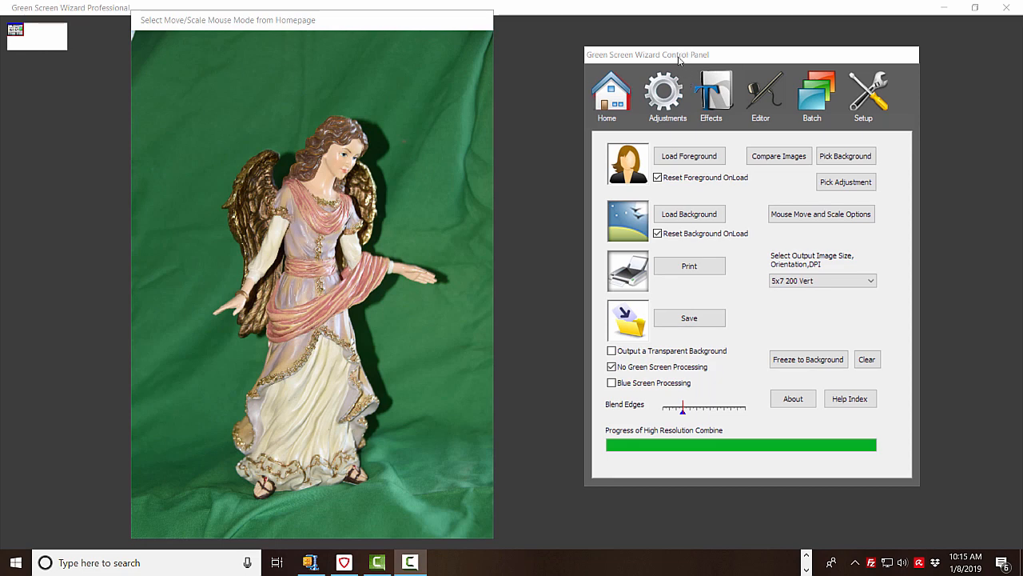
pyautogui.moveTo(628, 393)
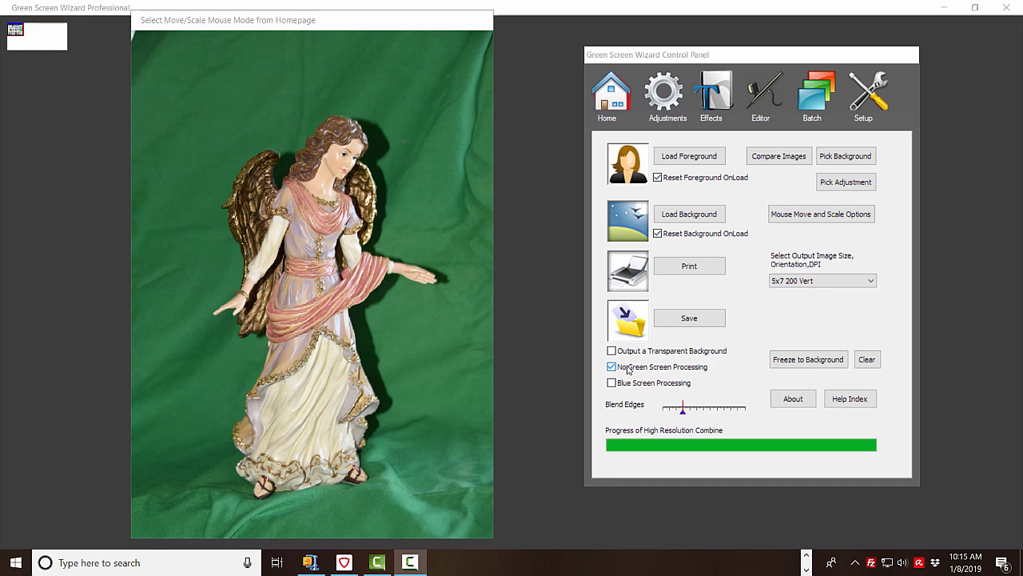
# Preview the angel over the beach photo, then switch to a transparent background
pyautogui.click(611, 366)
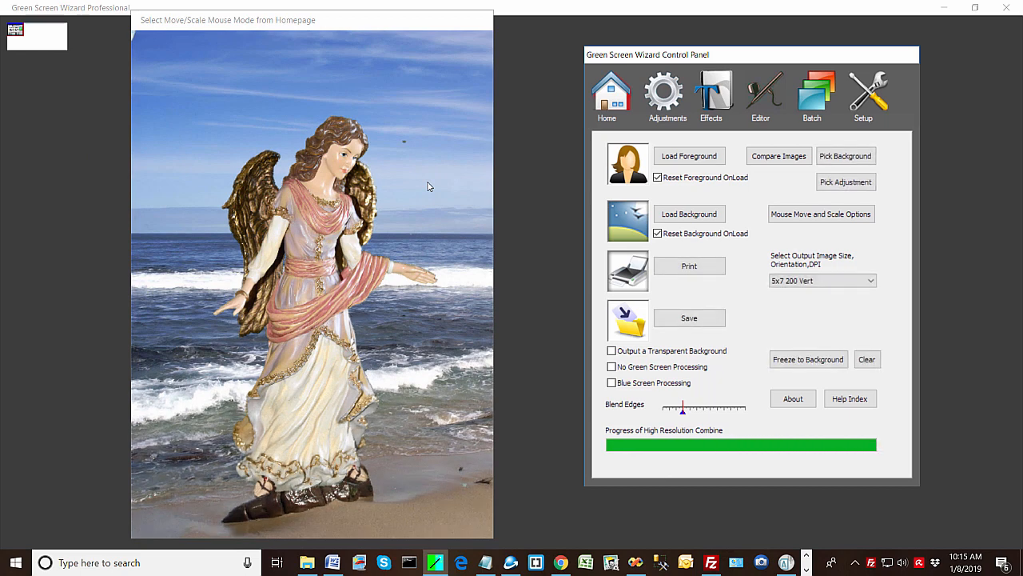
pyautogui.moveTo(537, 374)
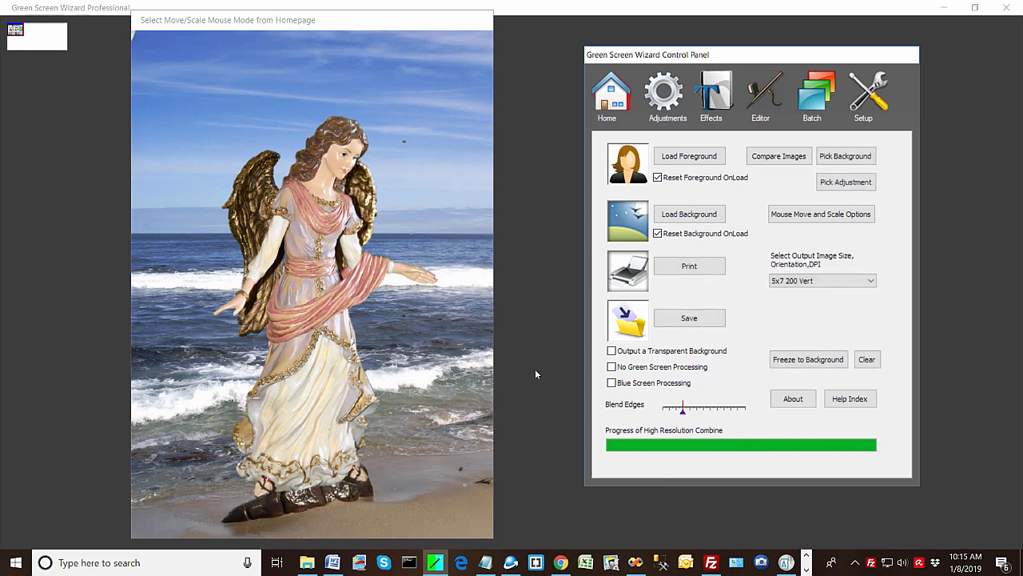
pyautogui.click(611, 350)
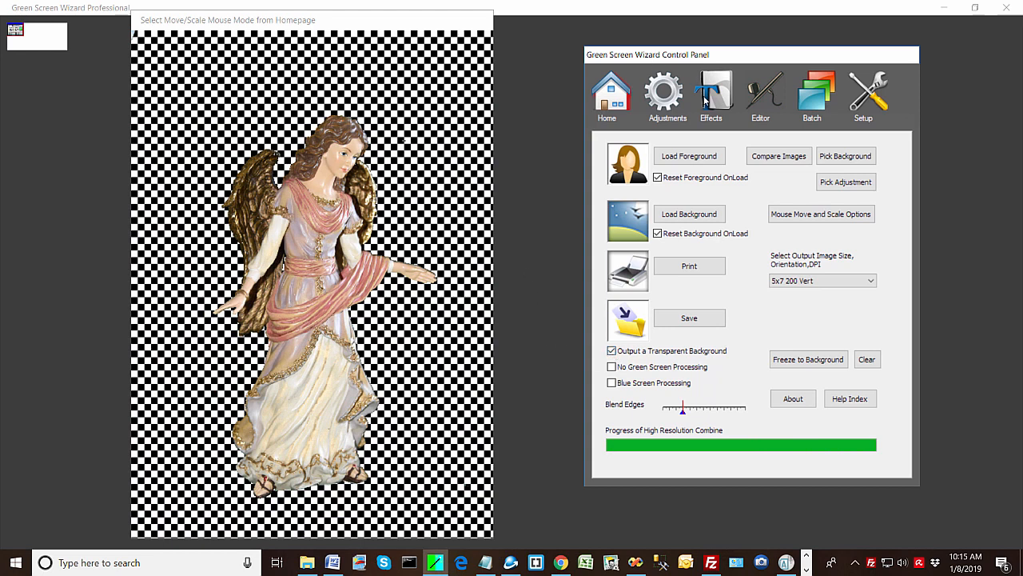
pyautogui.moveTo(464, 118)
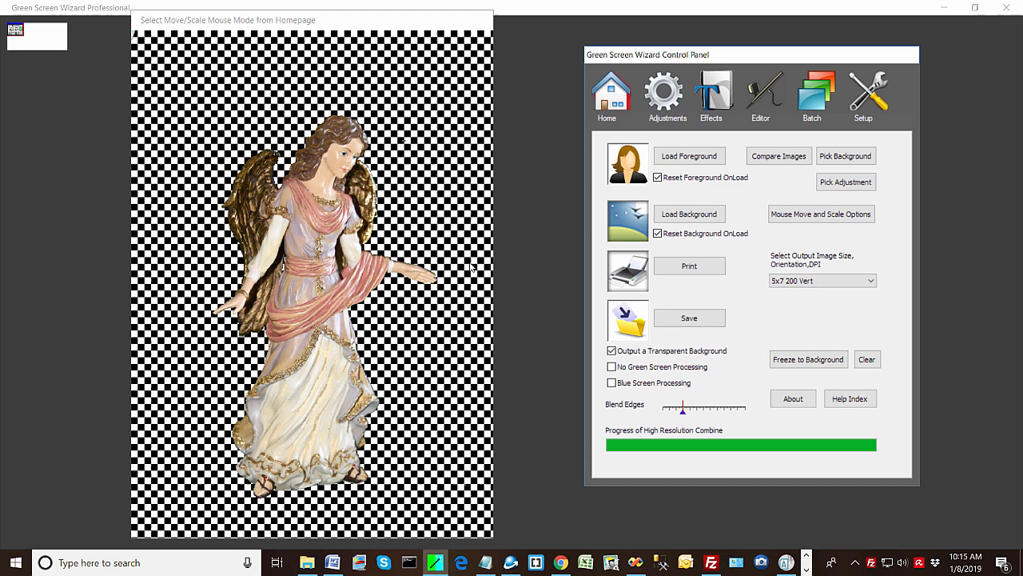
pyautogui.moveTo(619, 90)
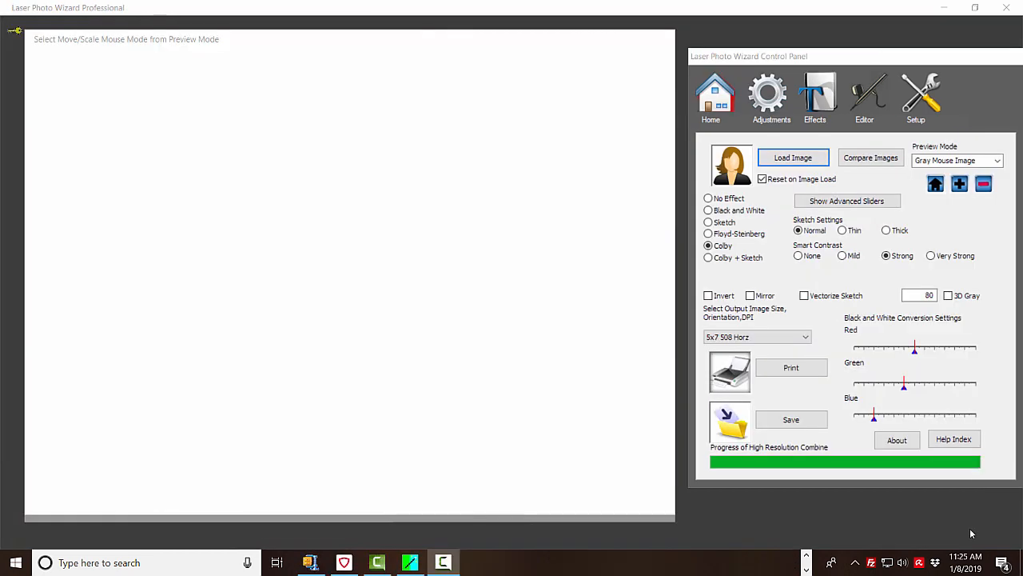
pyautogui.moveTo(562, 320)
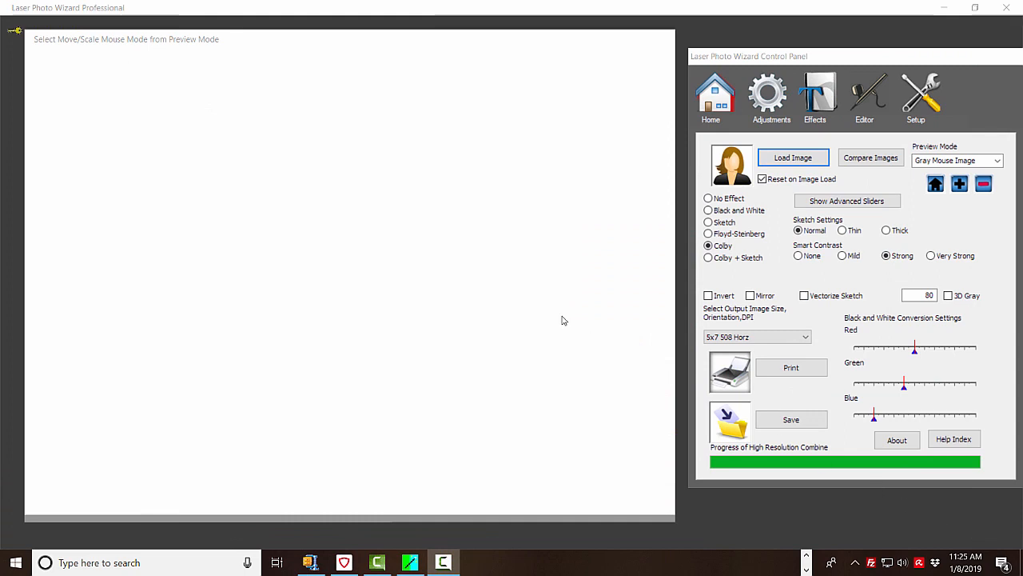
pyautogui.moveTo(820, 152)
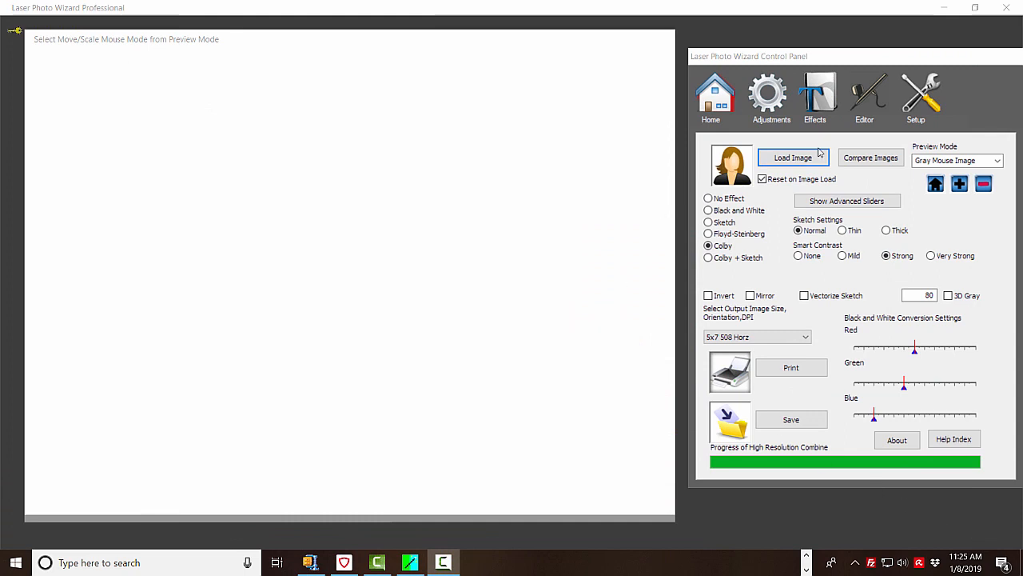
# Load Angel.png from the LaserSampleProjects folder as the engraving image
pyautogui.click(792, 157)
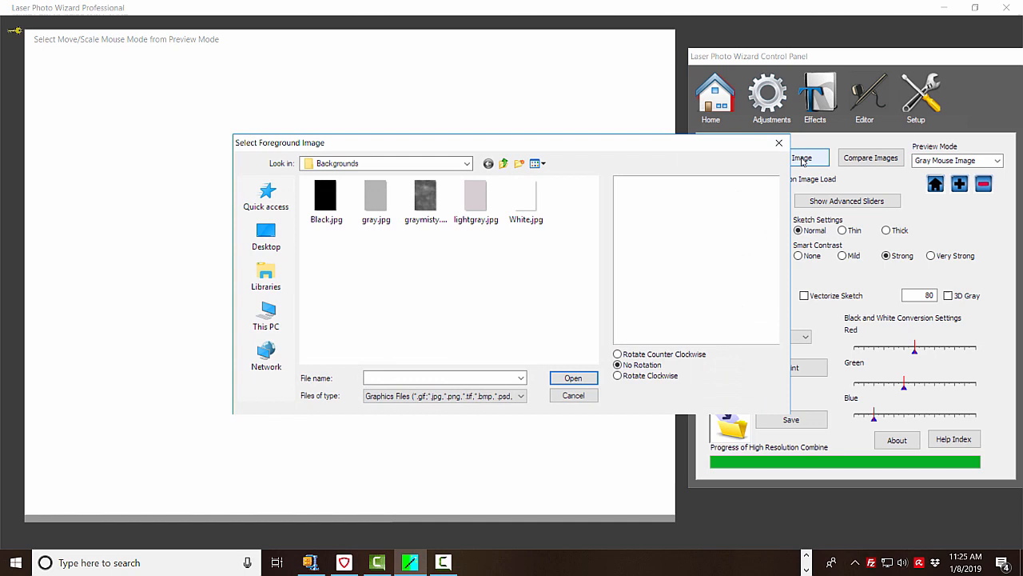
pyautogui.click(502, 163)
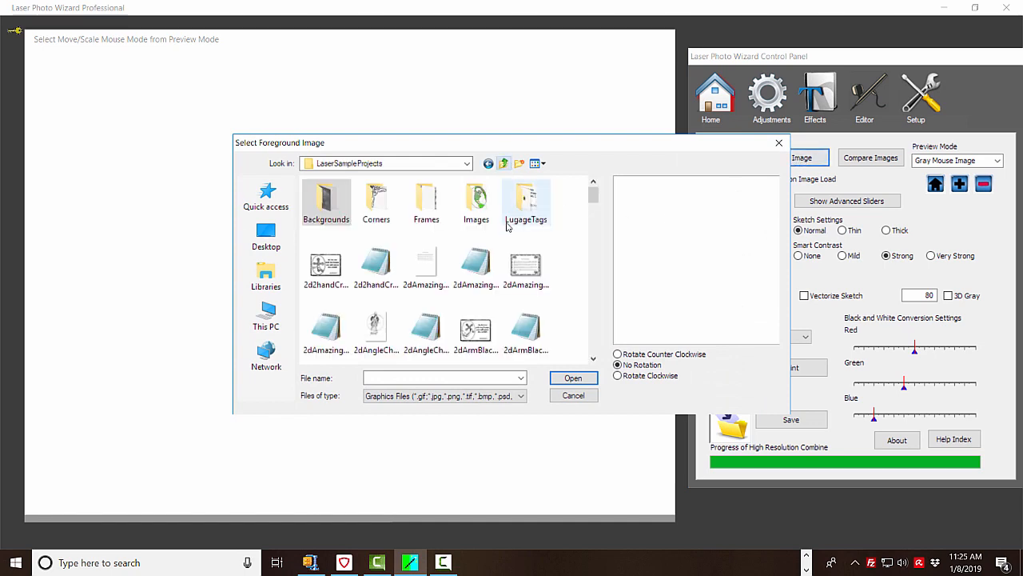
pyautogui.scroll(-3)
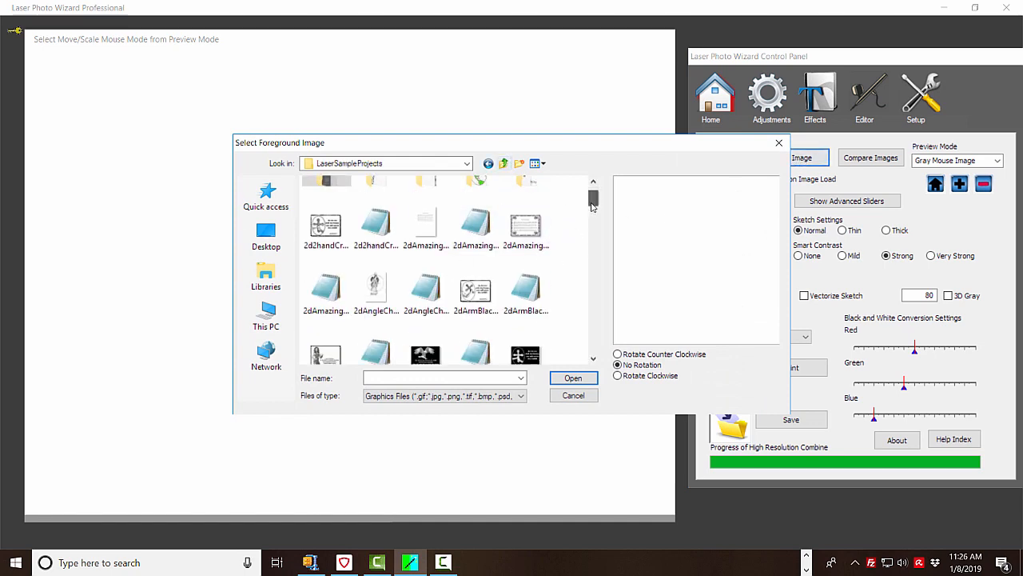
pyautogui.scroll(-3)
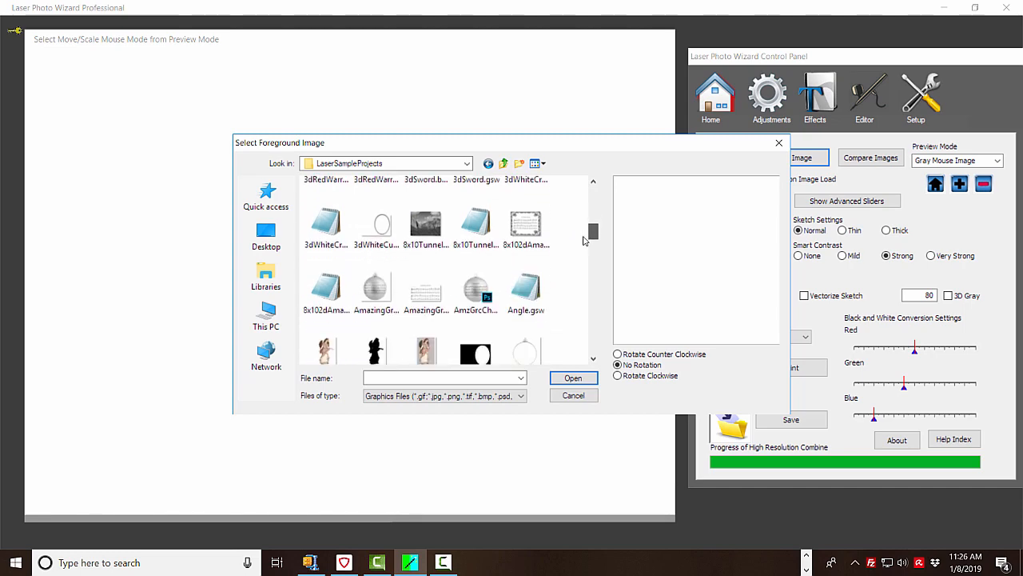
pyautogui.click(325, 300)
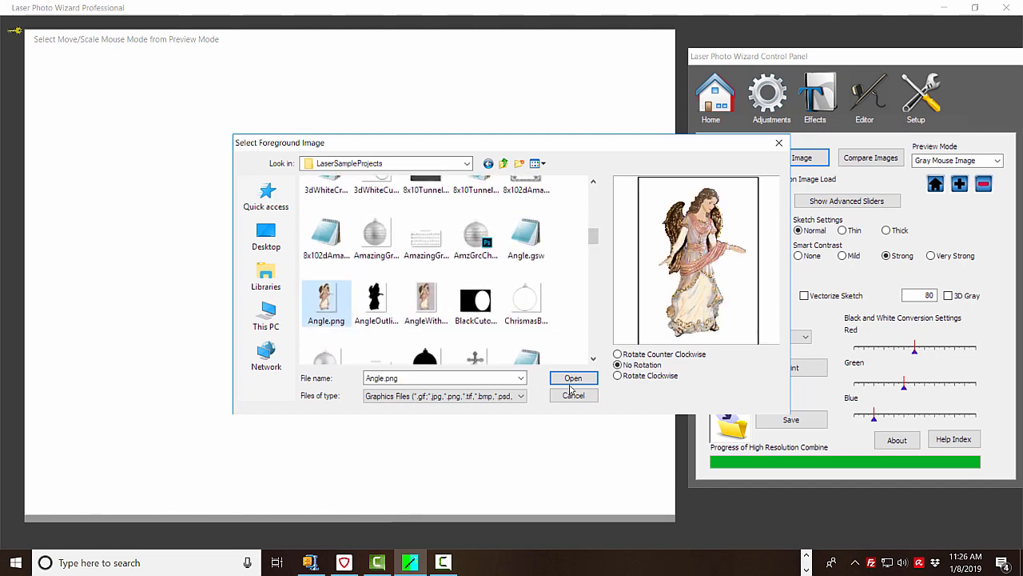
pyautogui.click(574, 378)
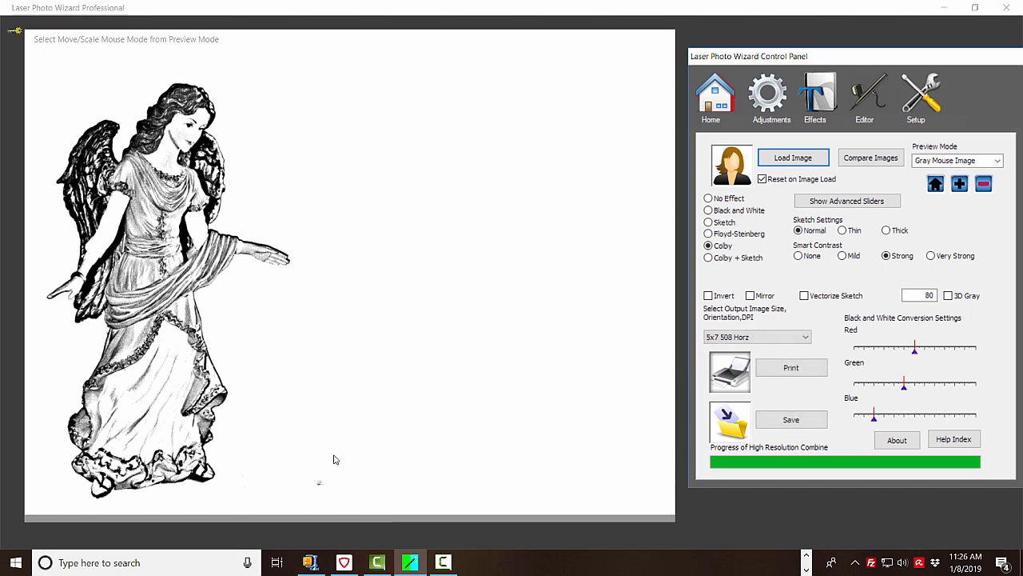
pyautogui.moveTo(273, 353)
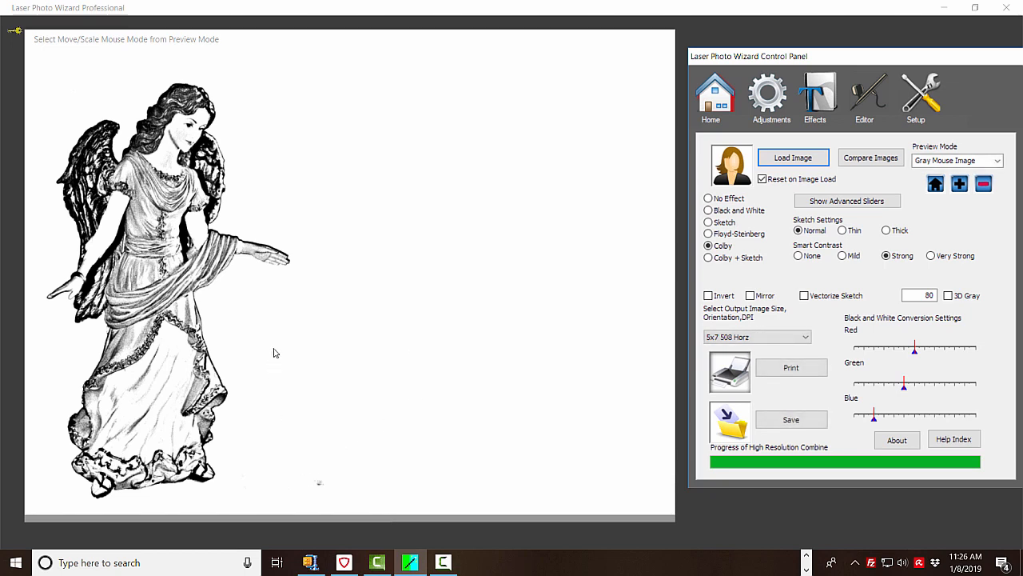
pyautogui.moveTo(369, 146)
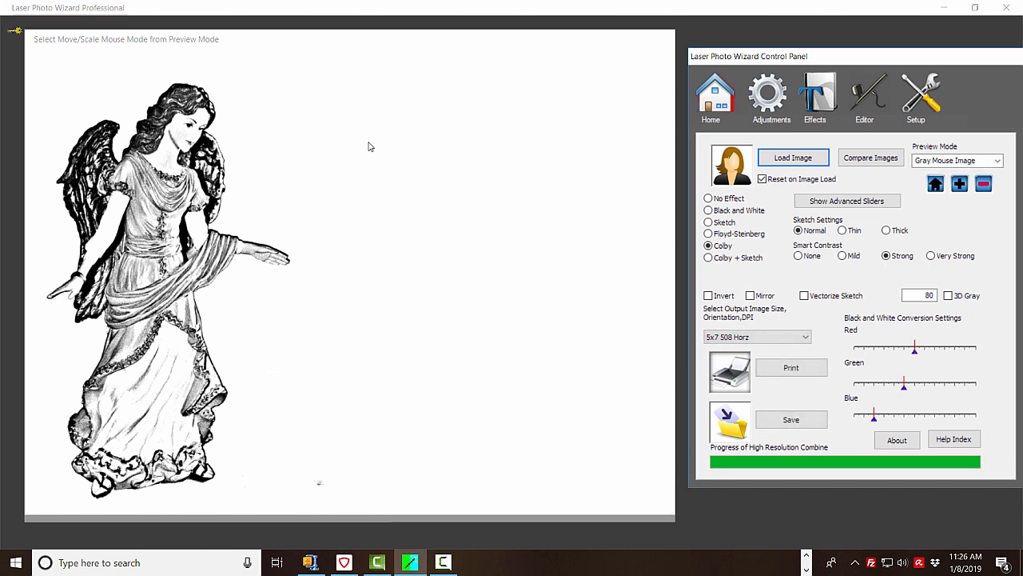
pyautogui.moveTo(657, 203)
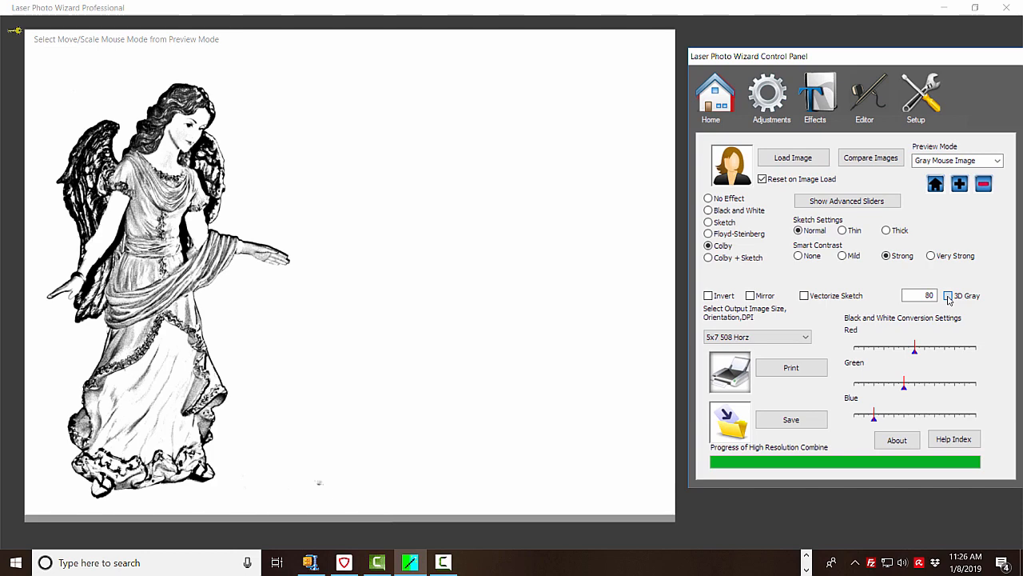
# Enable 3D Gray and raise its depth value from 80 to 100
pyautogui.click(948, 295)
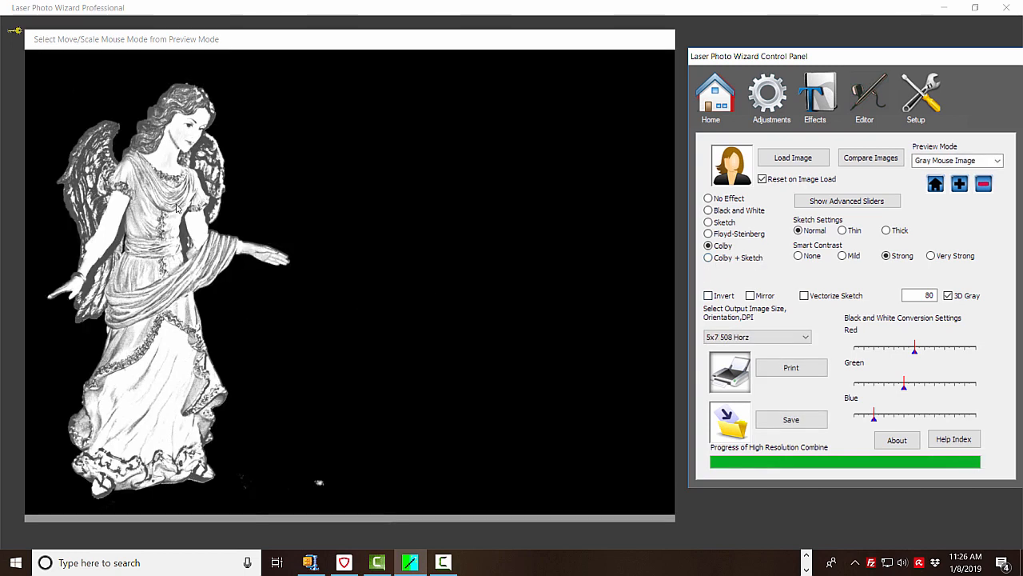
pyautogui.moveTo(221, 408)
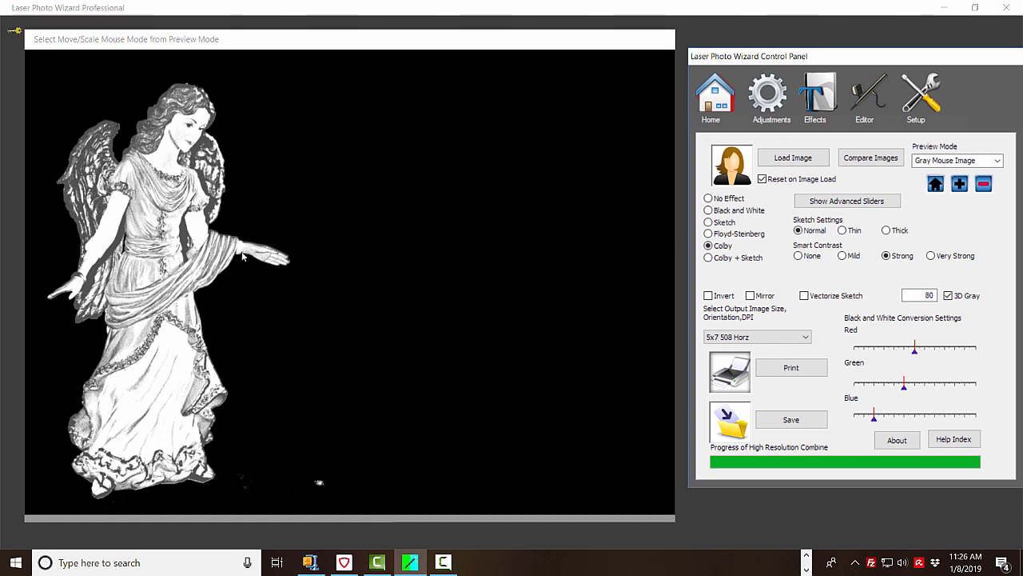
pyautogui.moveTo(182, 100)
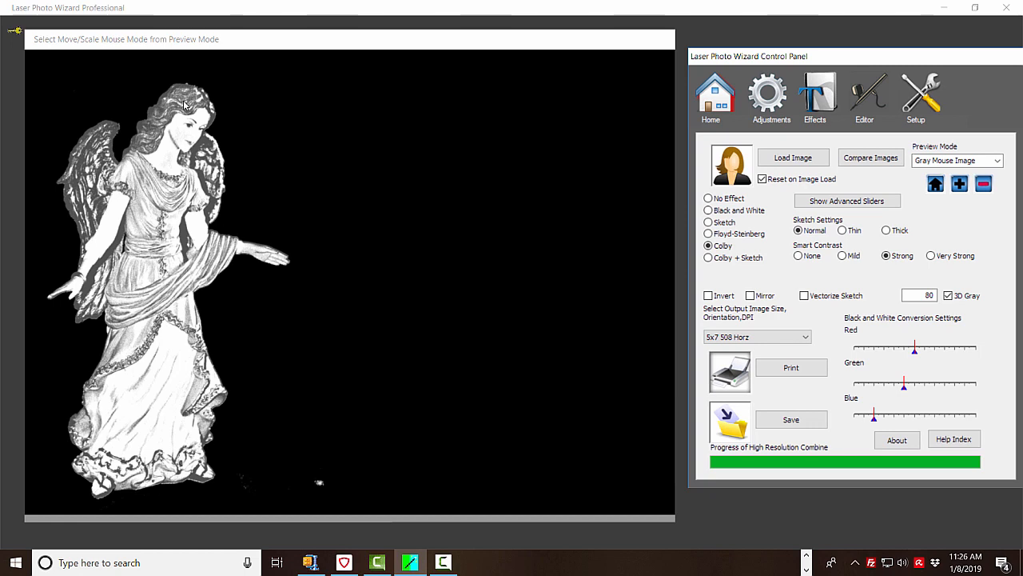
pyautogui.moveTo(258, 104)
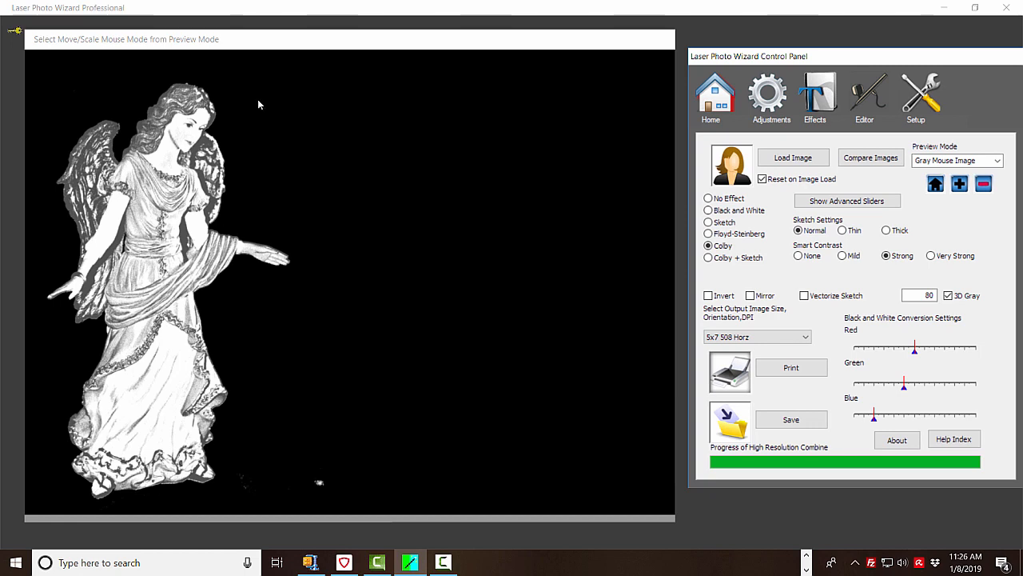
pyautogui.moveTo(271, 105)
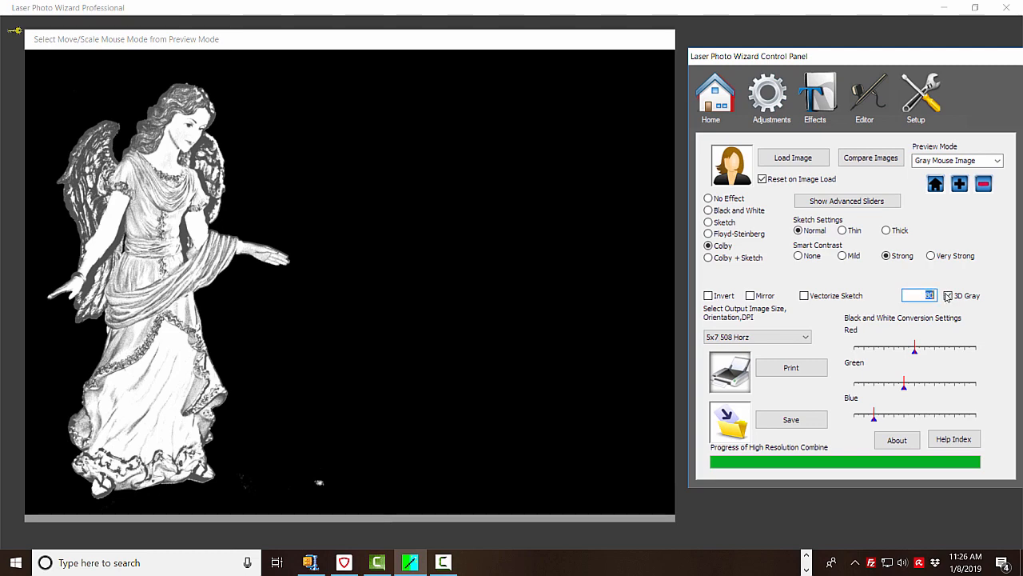
pyautogui.click(947, 295)
pyautogui.write('100')
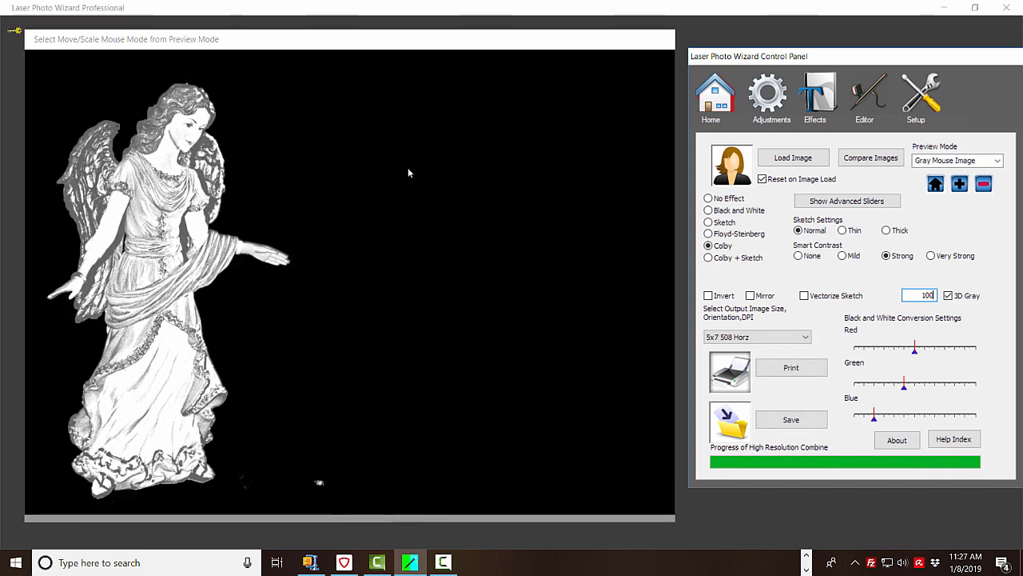
pyautogui.moveTo(186, 270)
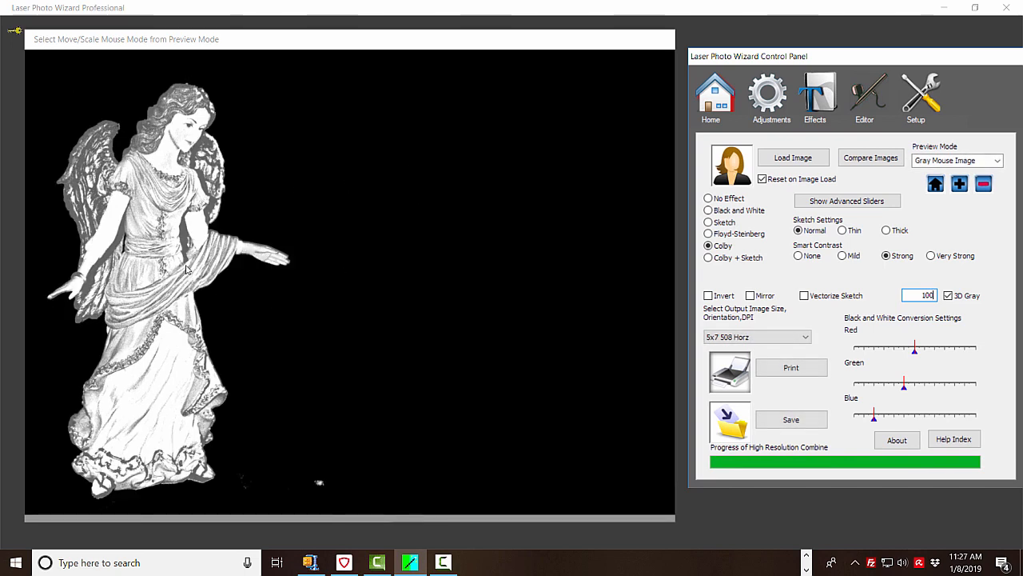
pyautogui.moveTo(265, 138)
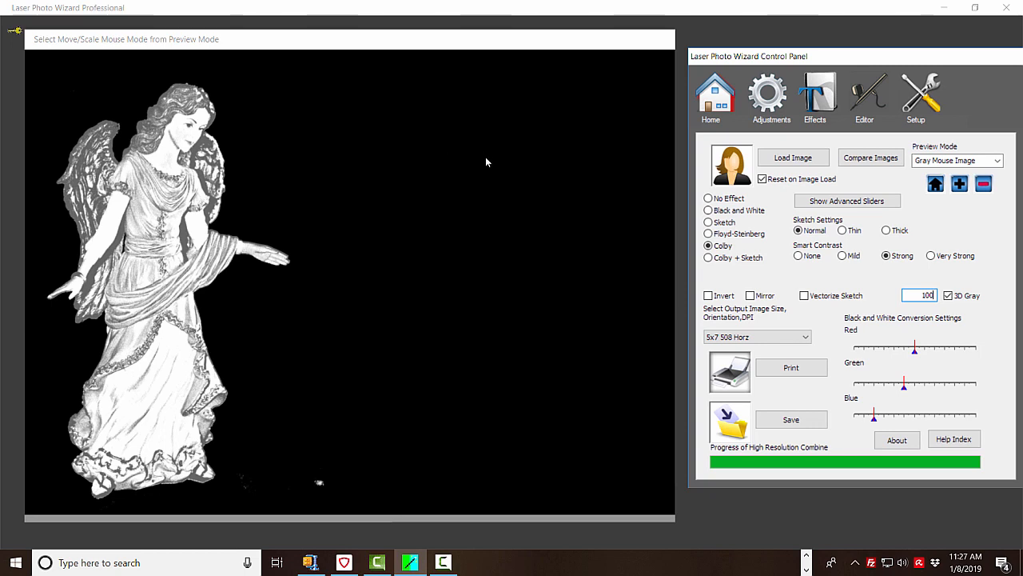
pyautogui.moveTo(457, 144)
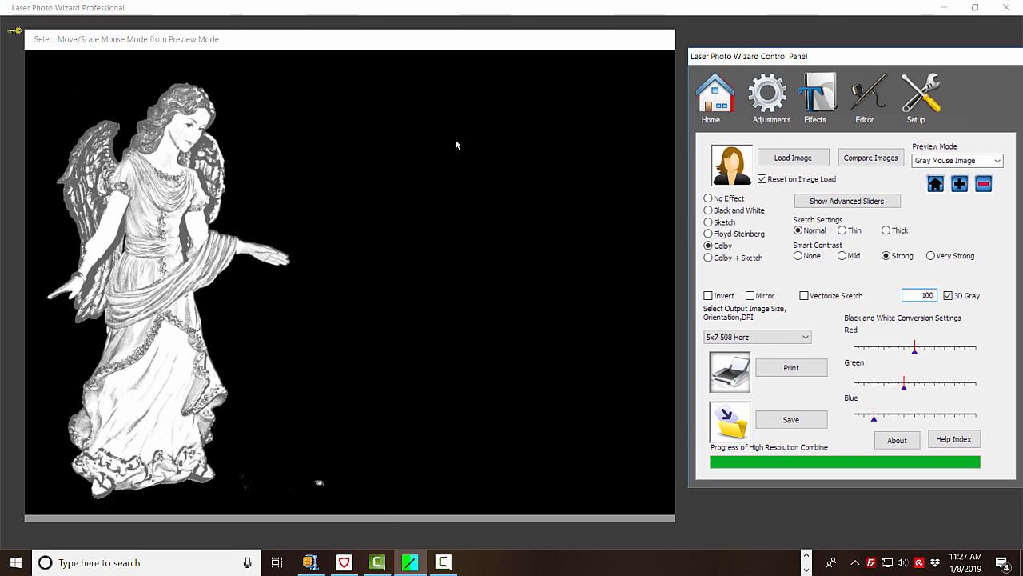
pyautogui.moveTo(818, 90)
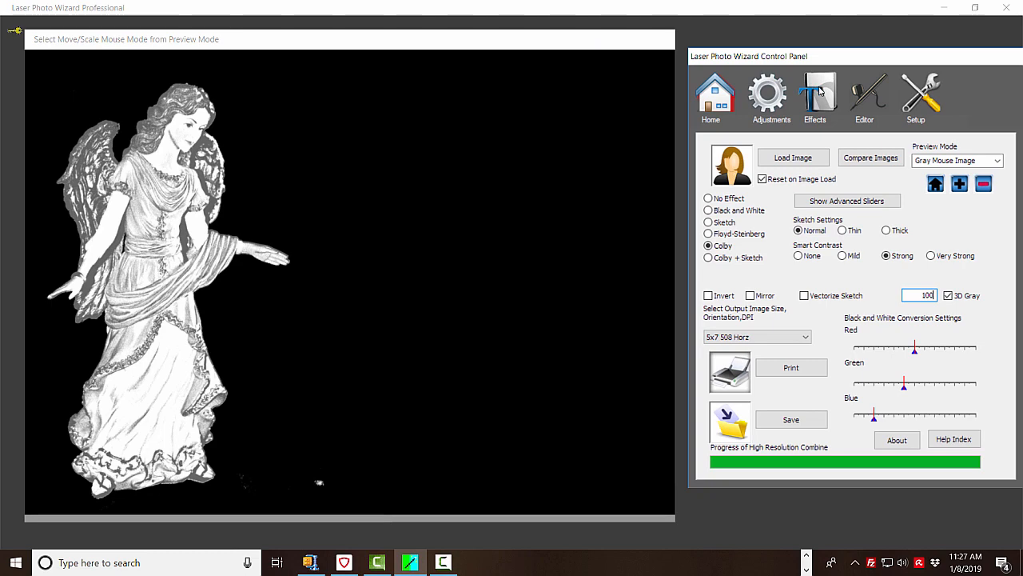
# Add a centered Arial Black text block reading 'May angels watch over you while you sleep'
pyautogui.click(815, 96)
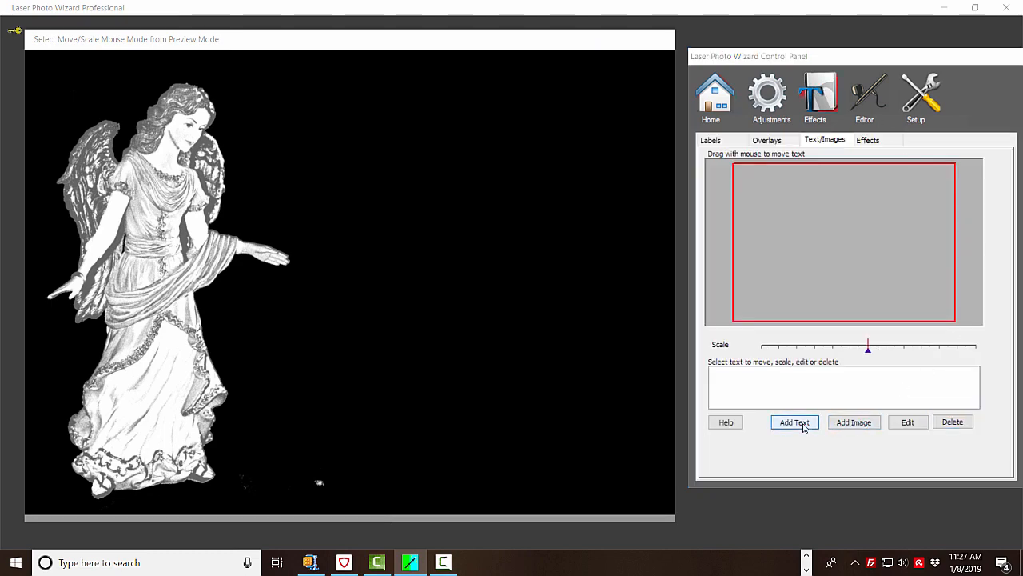
pyautogui.click(794, 423)
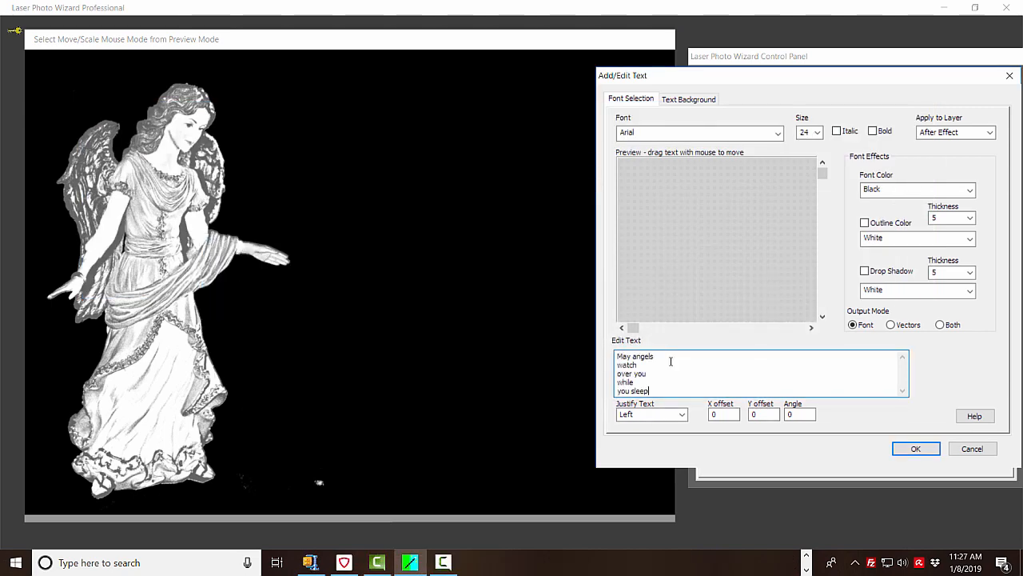
pyautogui.click(776, 132)
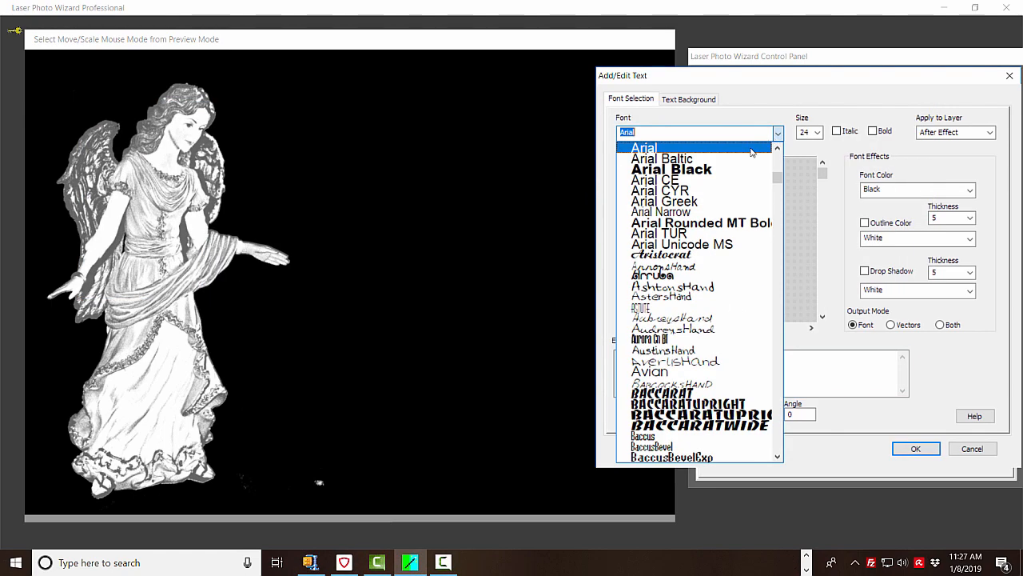
pyautogui.click(645, 147)
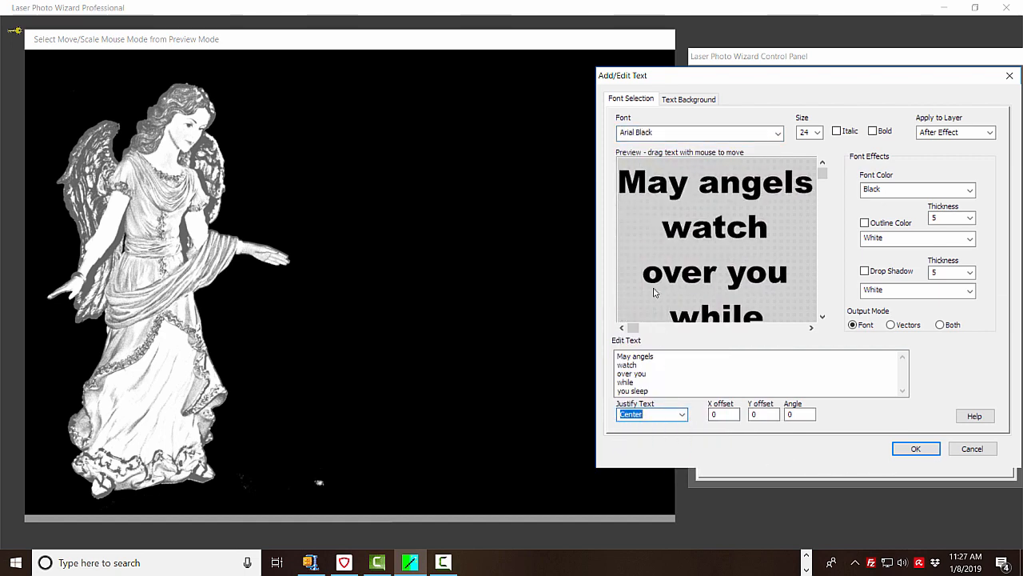
pyautogui.click(916, 448)
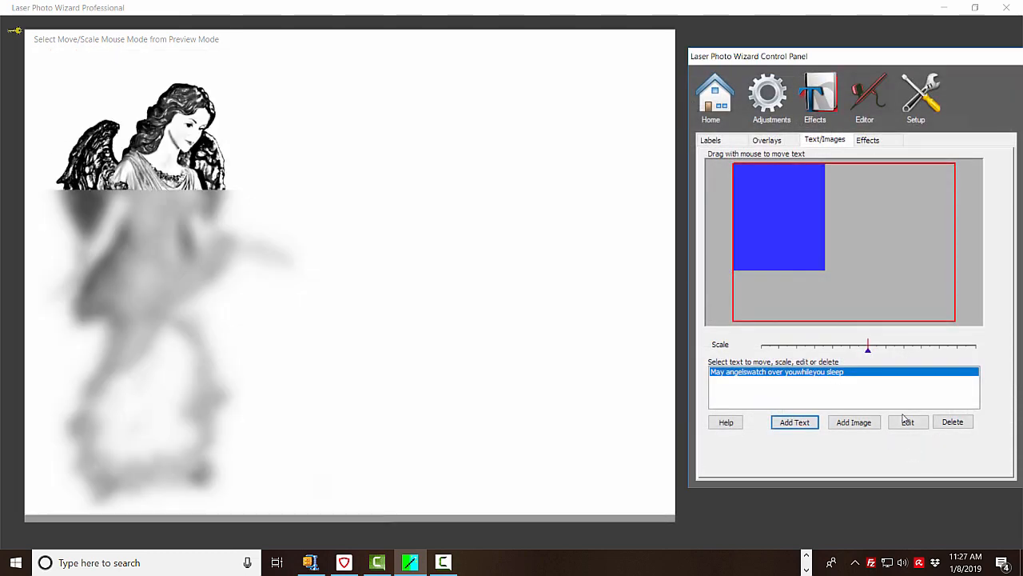
# Change the verse's font colour to white
pyautogui.click(908, 422)
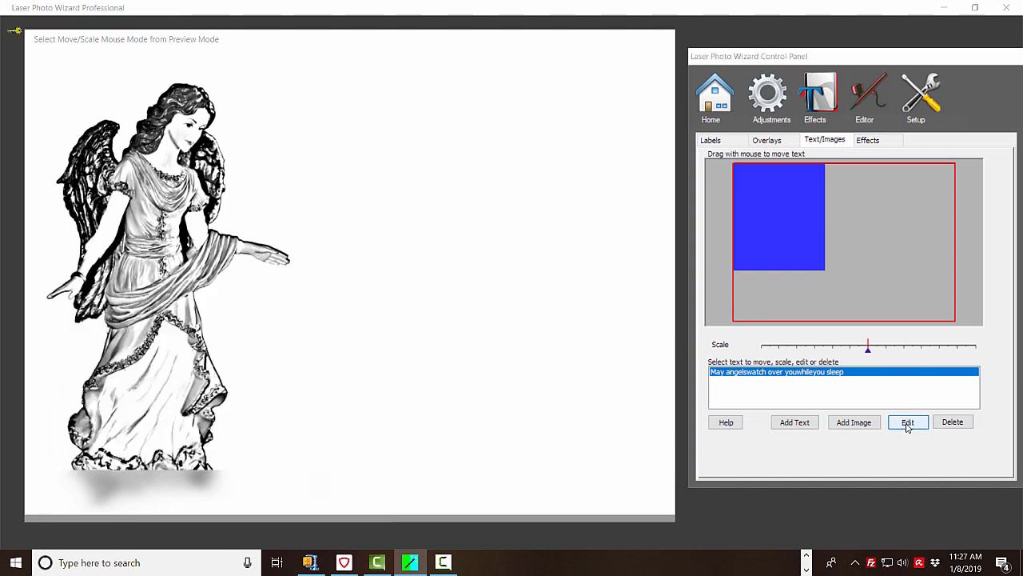
pyautogui.click(907, 422)
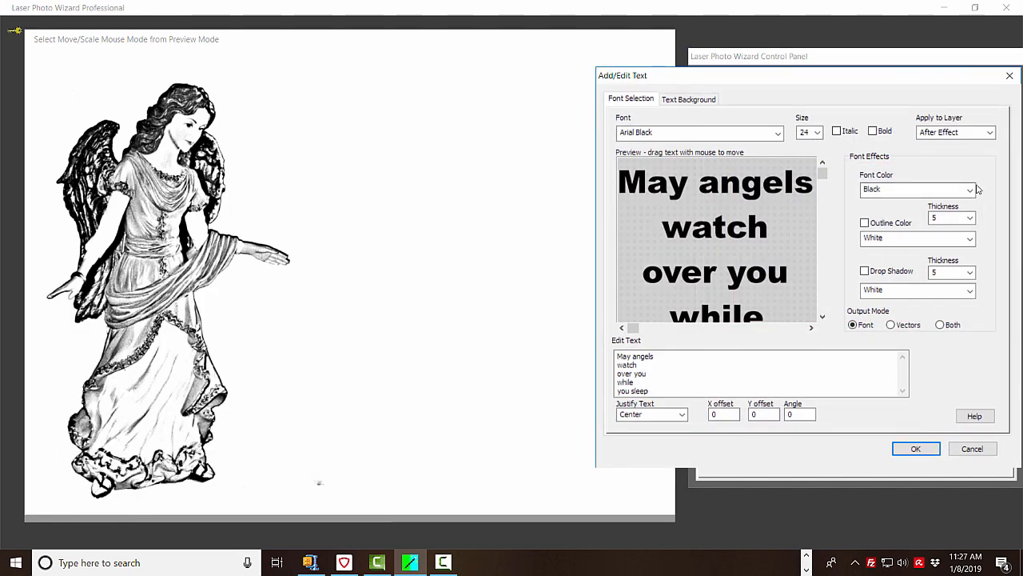
pyautogui.click(970, 190)
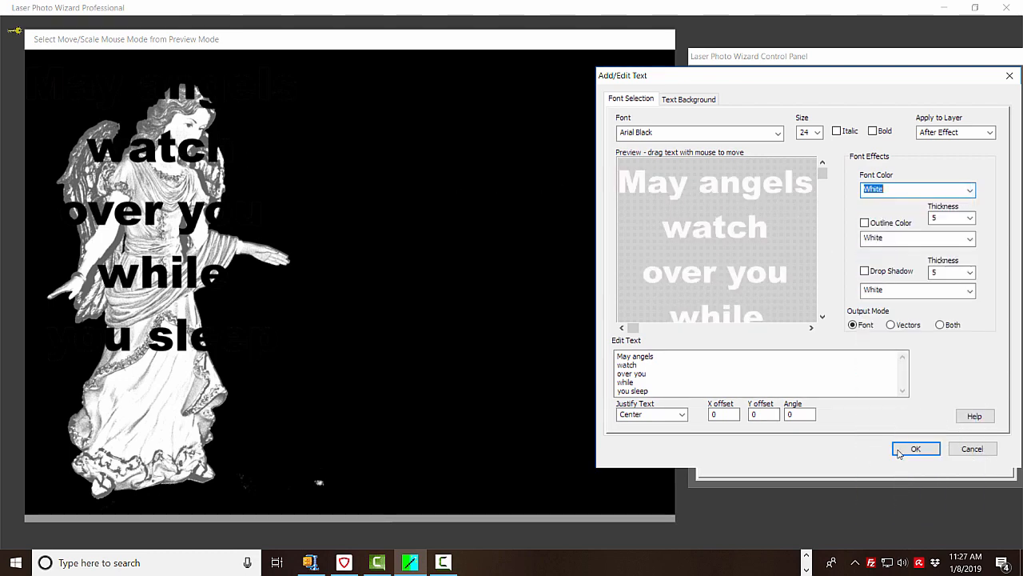
pyautogui.click(916, 449)
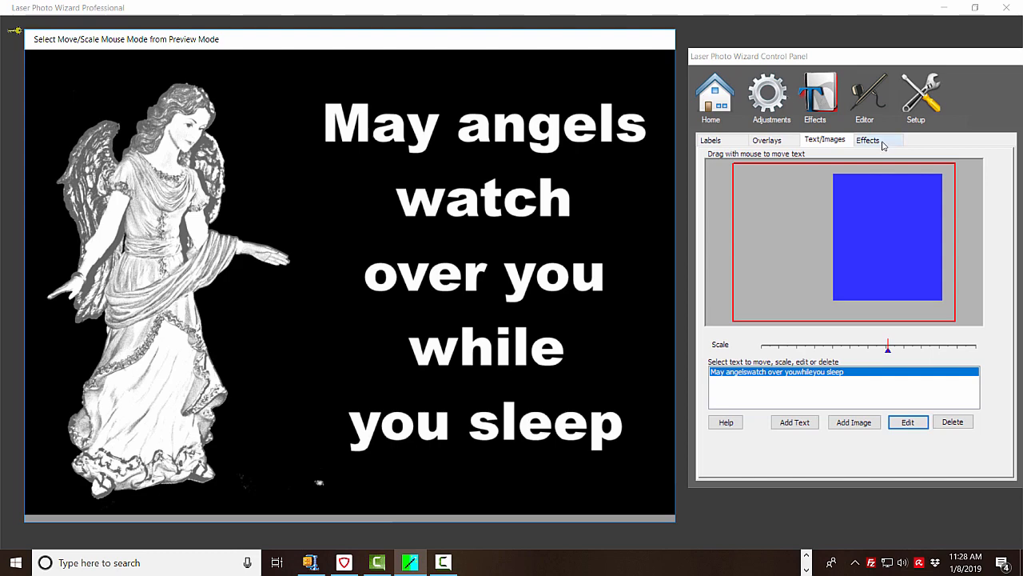
# Apply a Square frame type from the Effects Frame settings
pyautogui.click(868, 140)
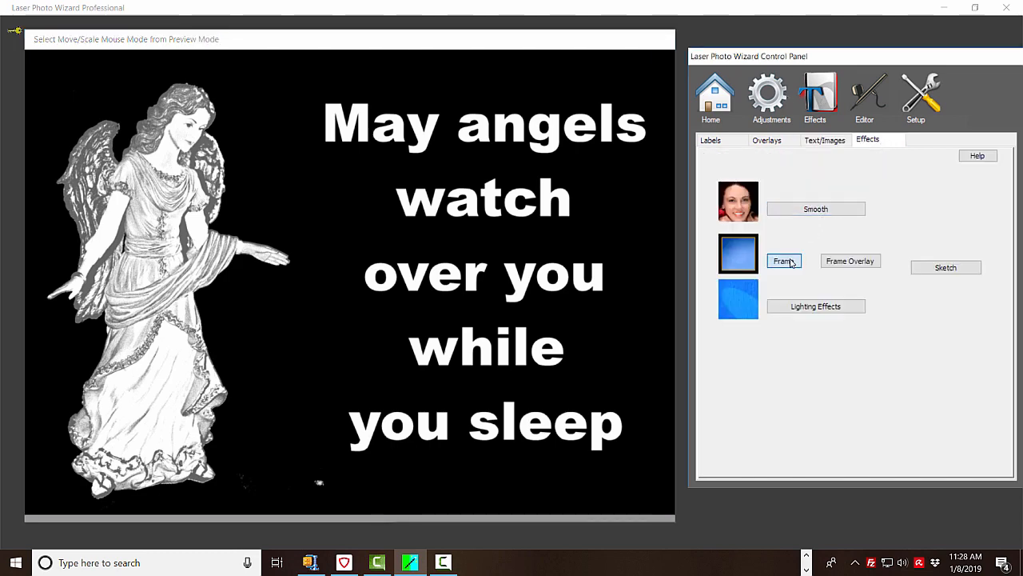
pyautogui.click(784, 260)
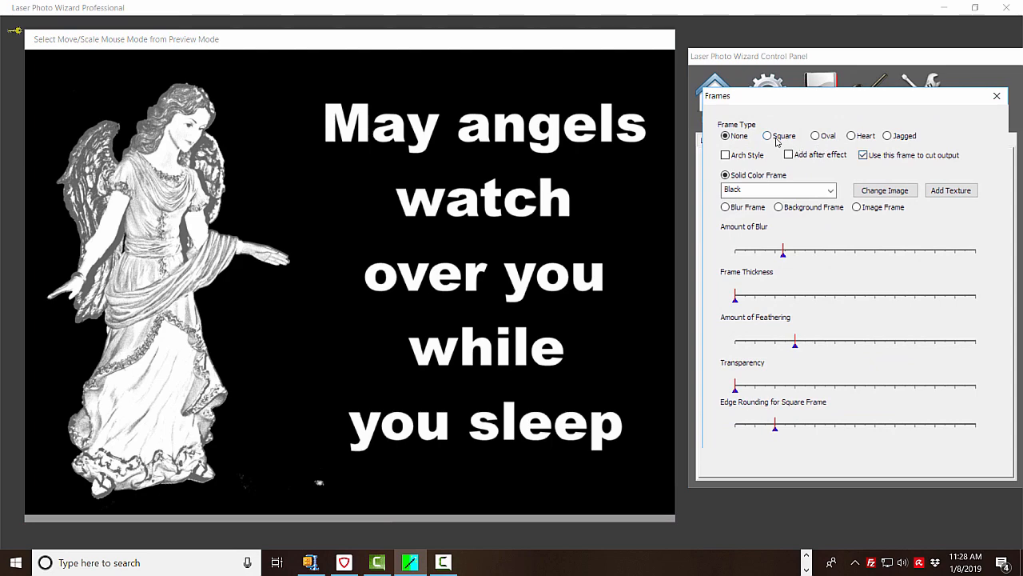
pyautogui.click(767, 135)
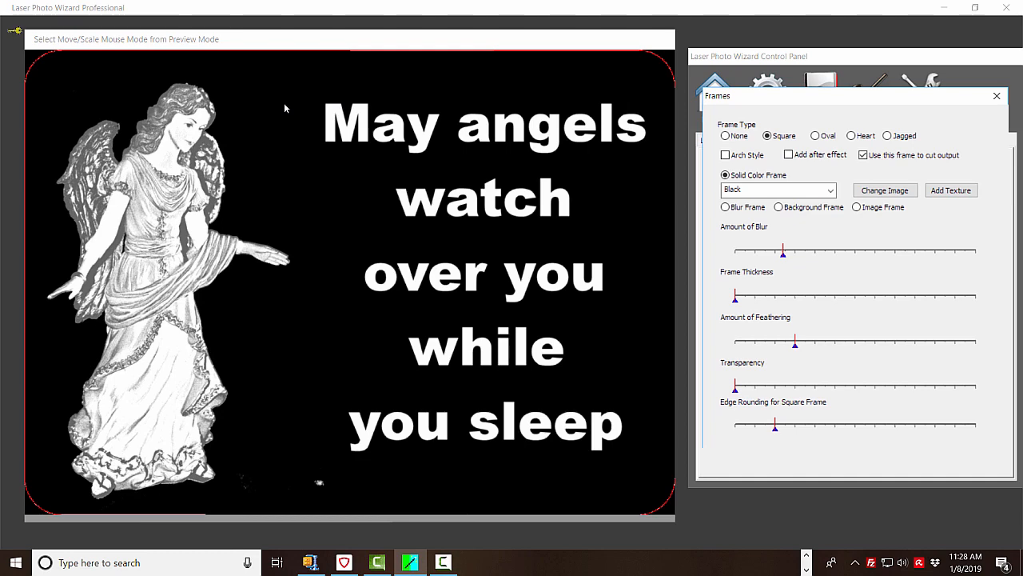
pyautogui.moveTo(594, 67)
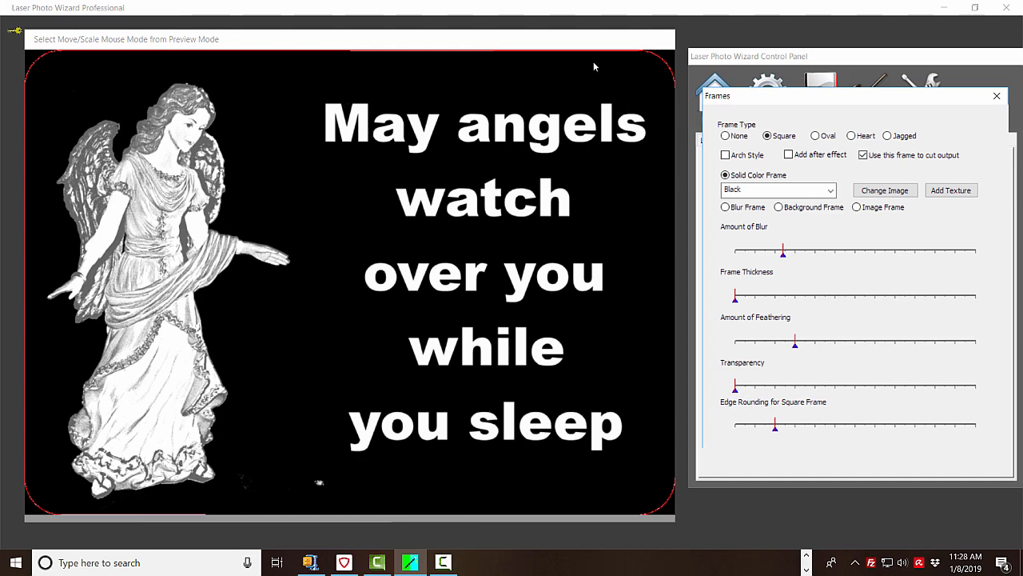
# Select the Spirit-4.04-03 printer and accept its 3D mode settings at 500 DPI
pyautogui.click(996, 95)
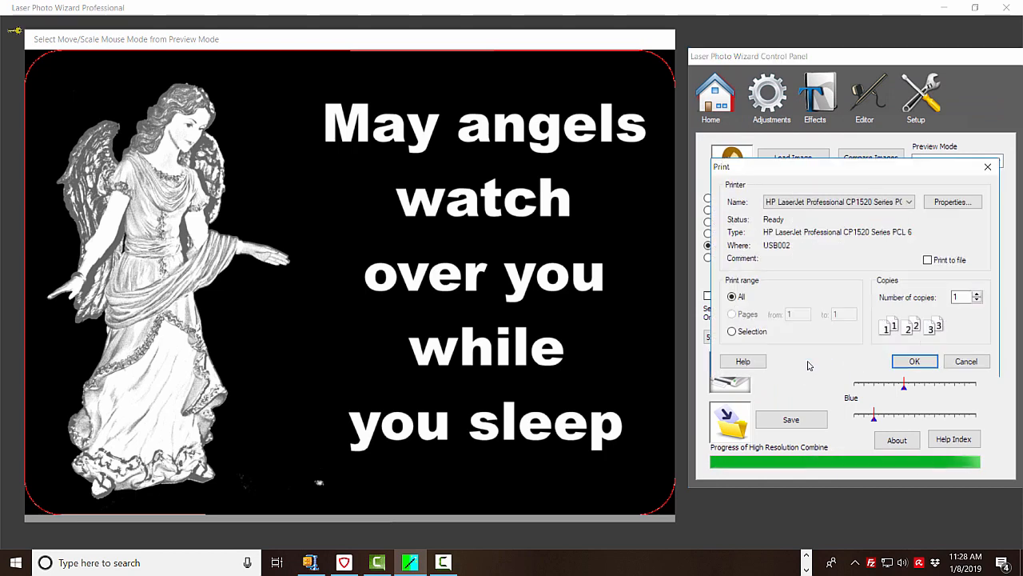
pyautogui.click(905, 202)
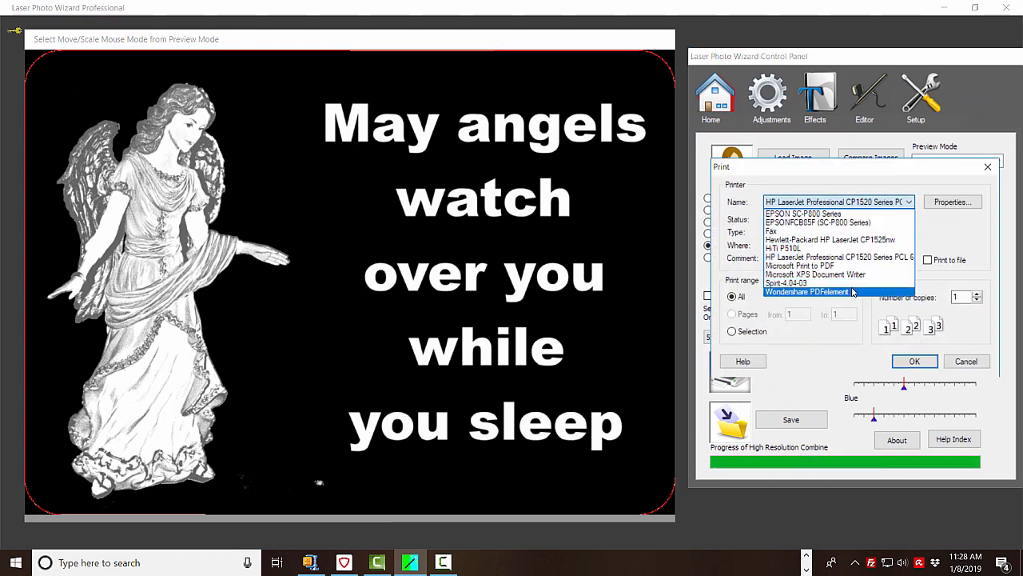
pyautogui.click(786, 282)
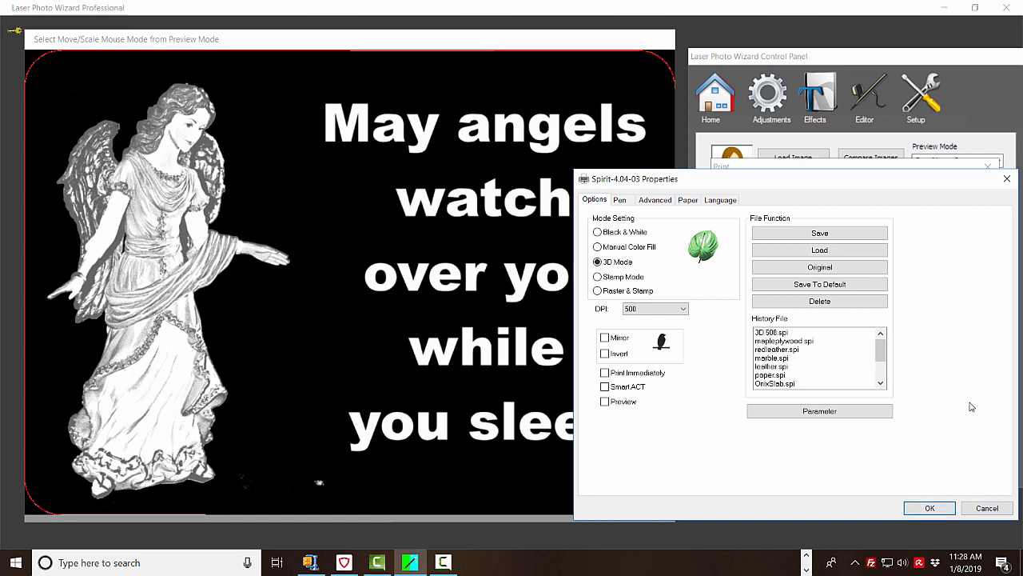
pyautogui.moveTo(917, 237)
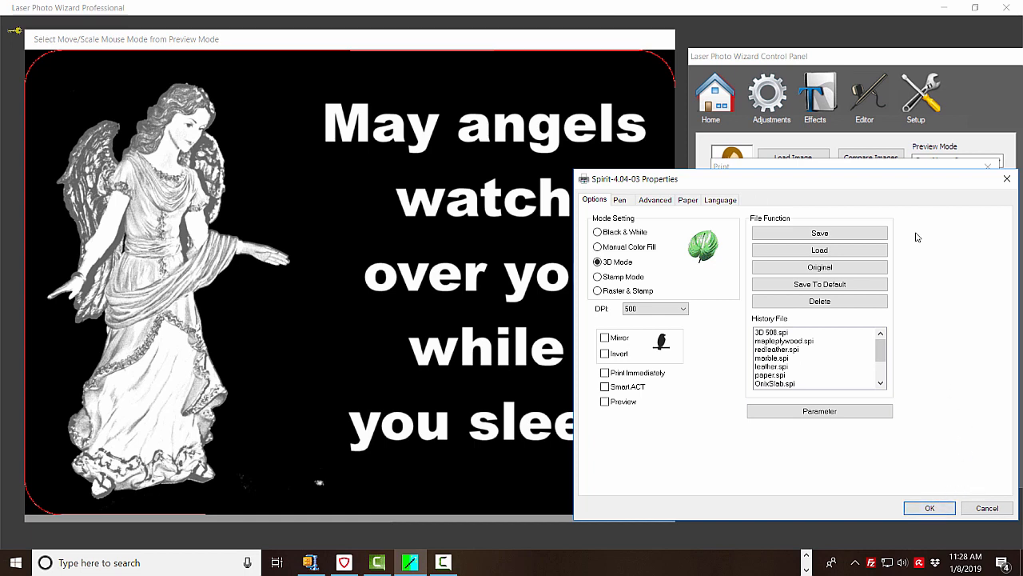
pyautogui.click(929, 507)
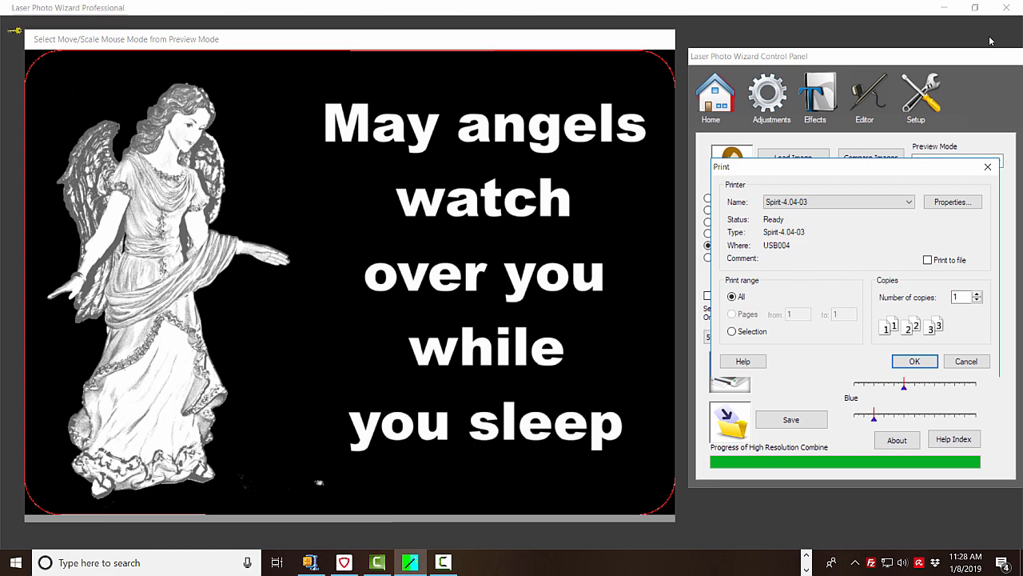
pyautogui.moveTo(965, 243)
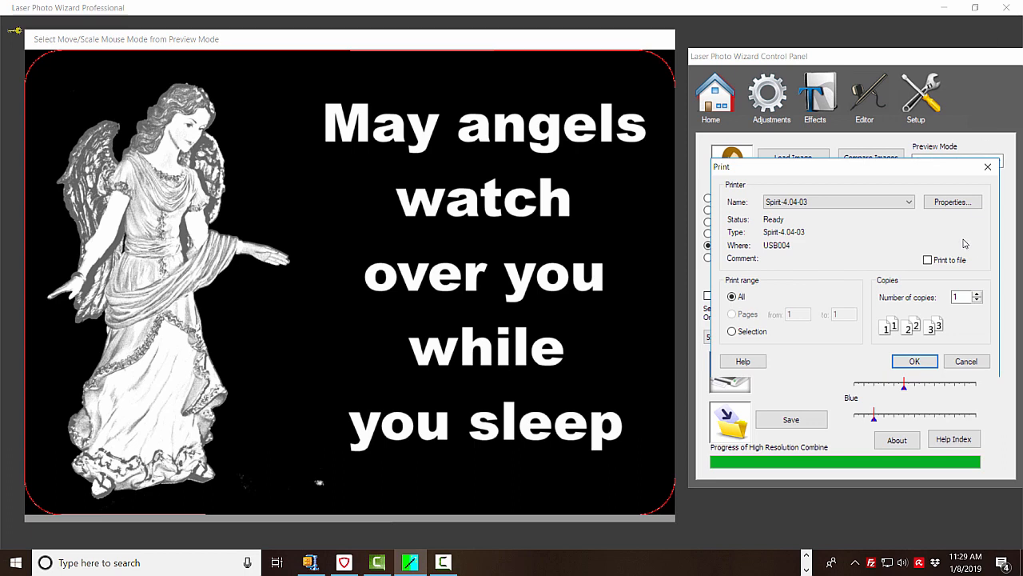
pyautogui.moveTo(1019, 289)
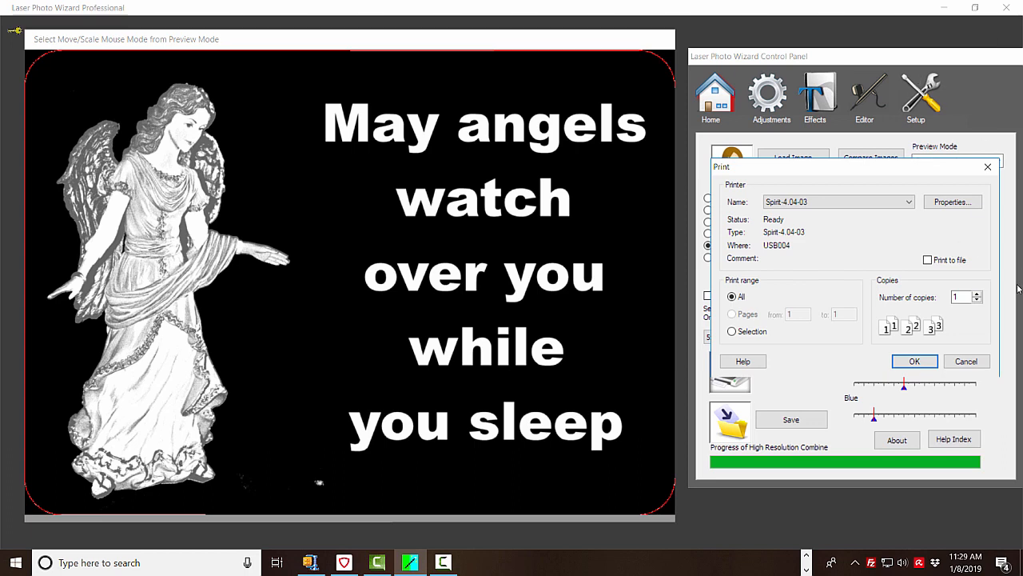